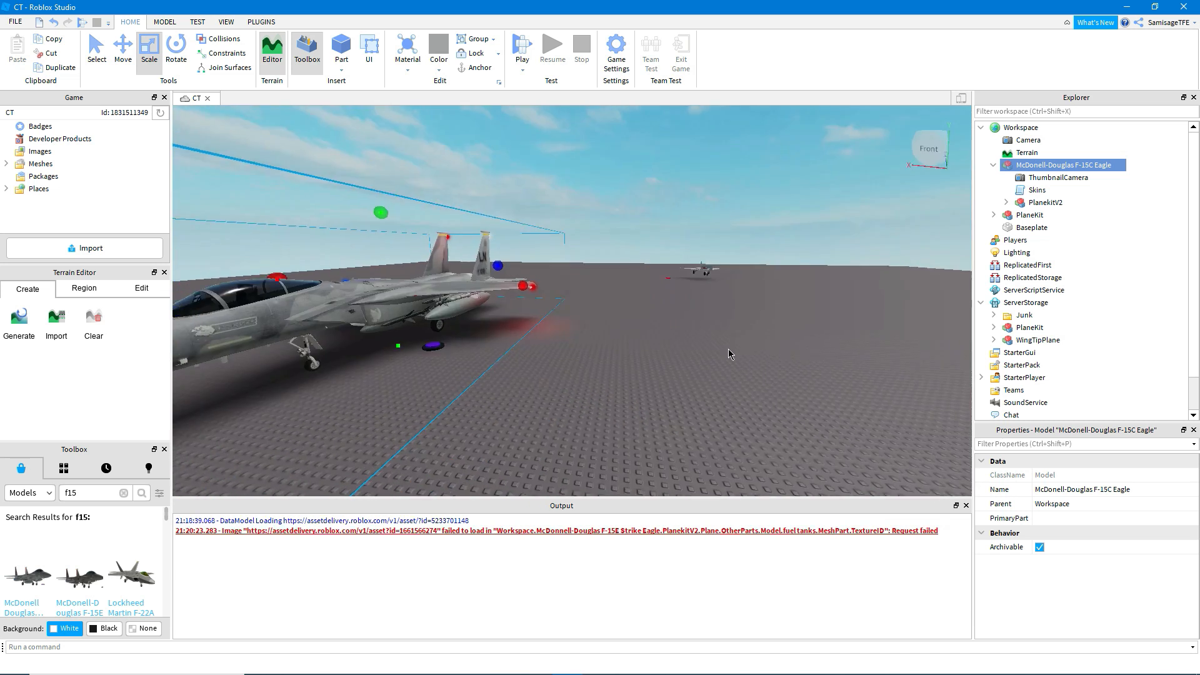
Step: Delete the F-15's Generator, G1, G2, CONTRAILS and Mechsuit parts from Main and BodyKit
left_click_drag(727, 353, 582, 423)
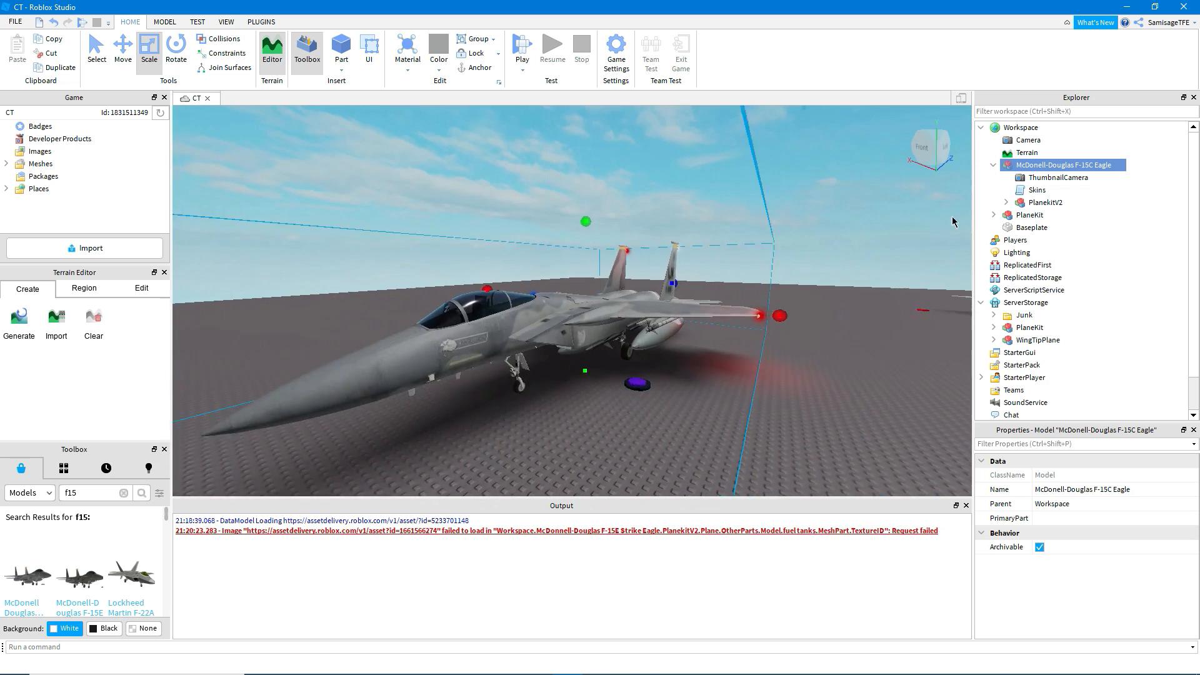
left_click(1006, 202)
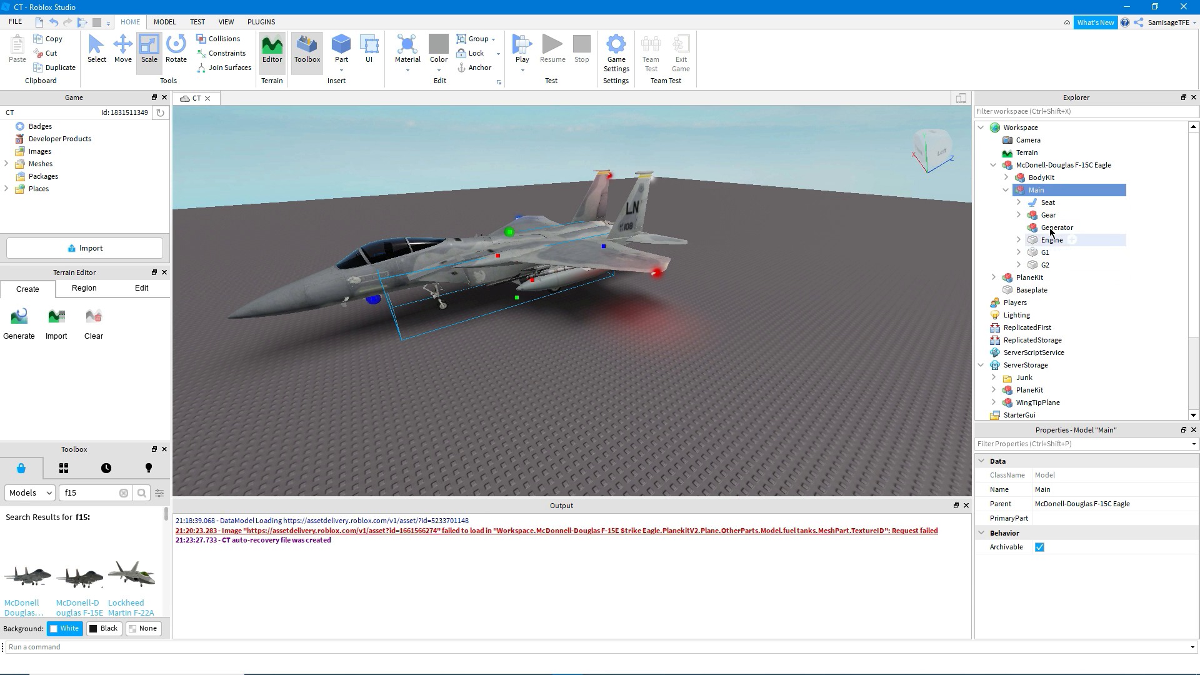
left_click(1047, 202)
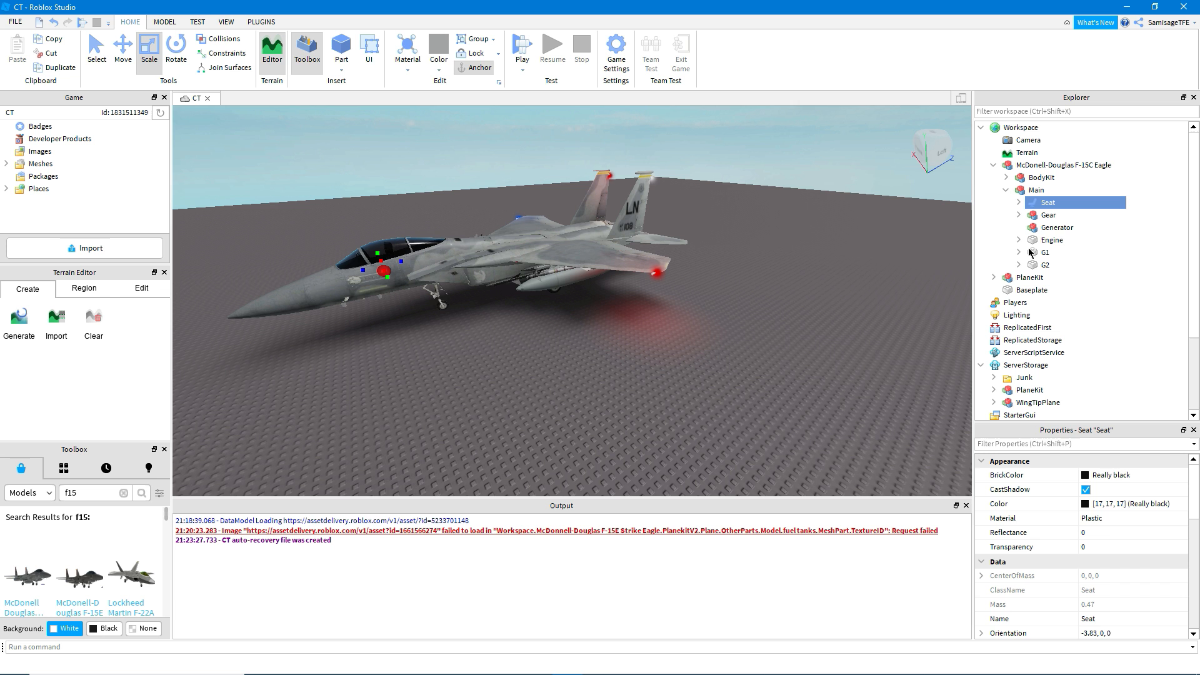
left_click(1049, 214)
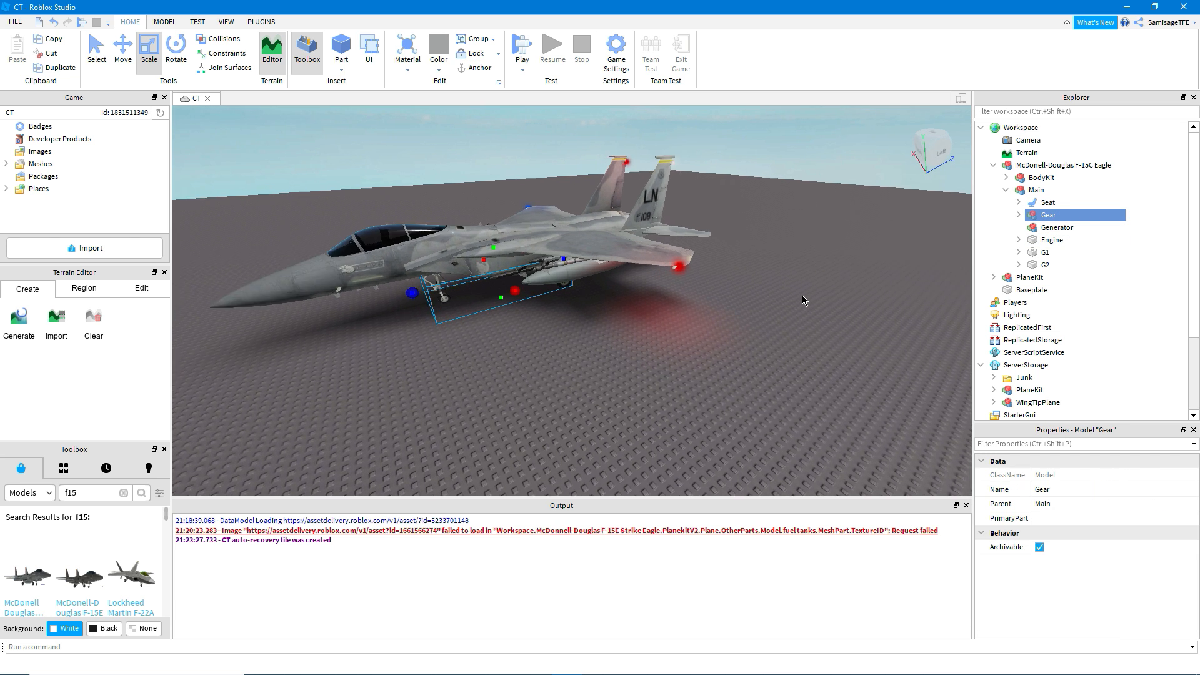
left_click(1054, 228)
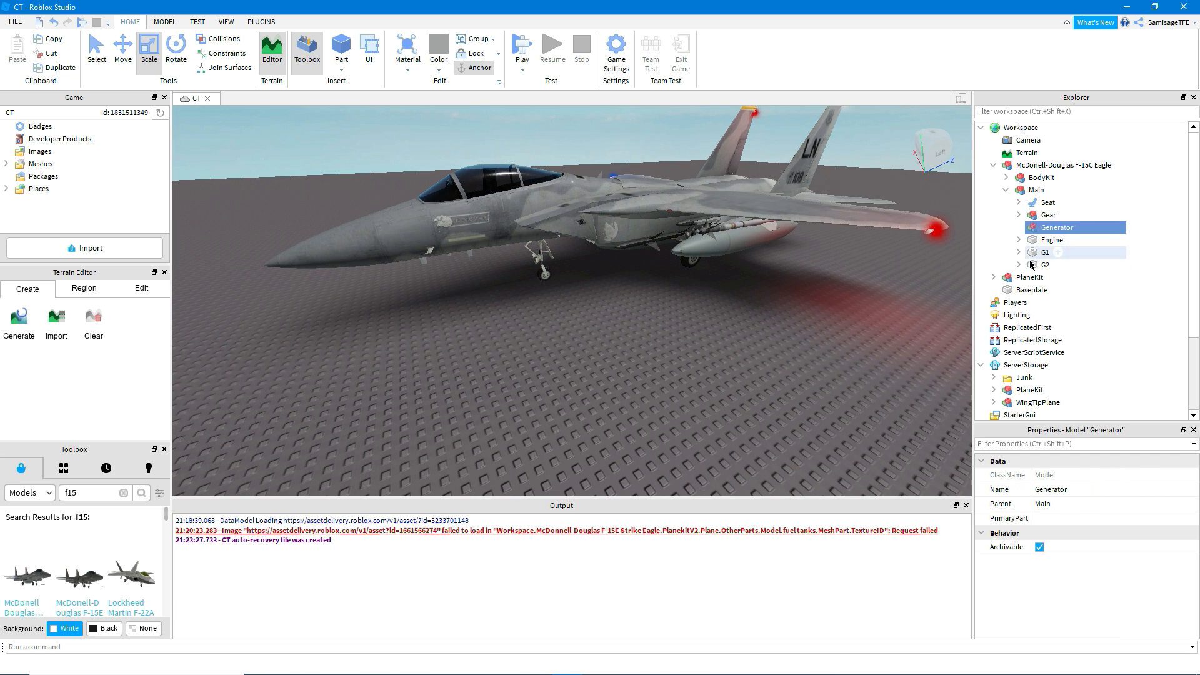
left_click(1045, 240)
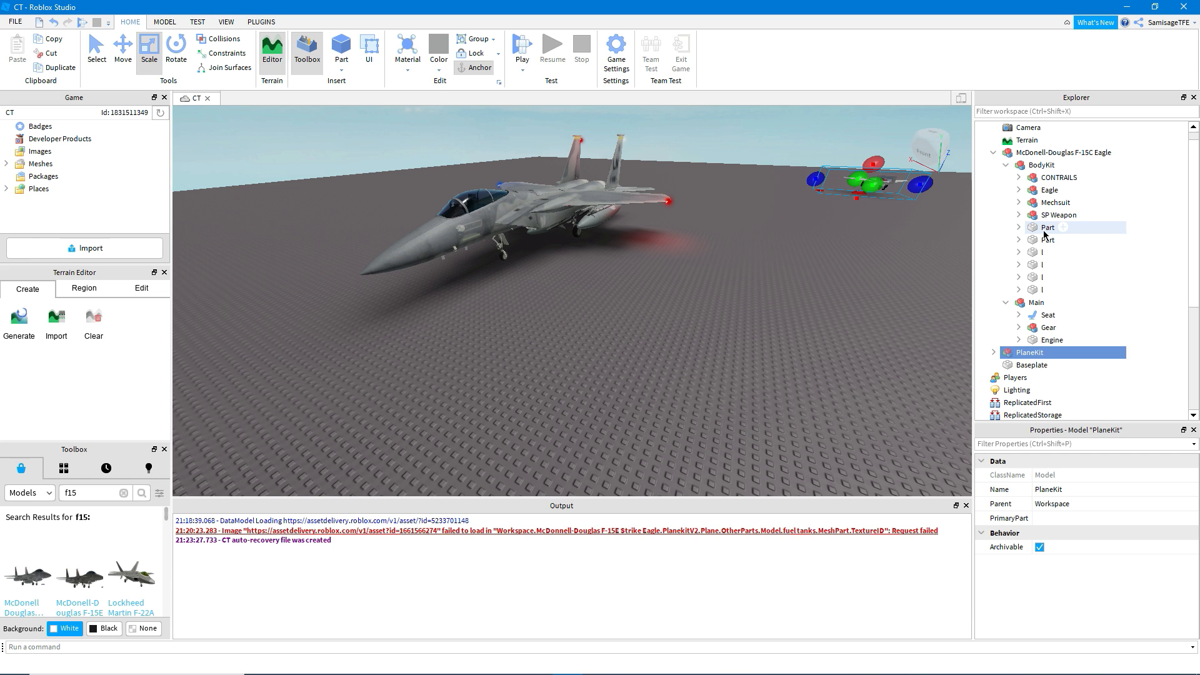
left_click(1060, 190)
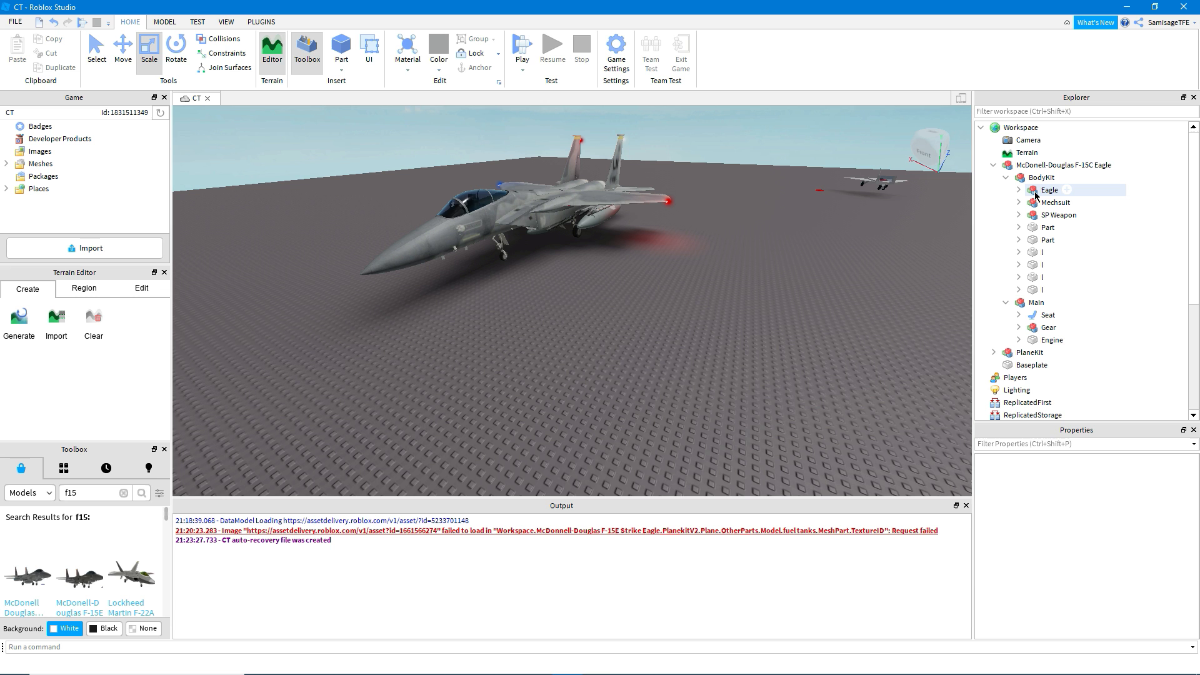
left_click(1056, 201)
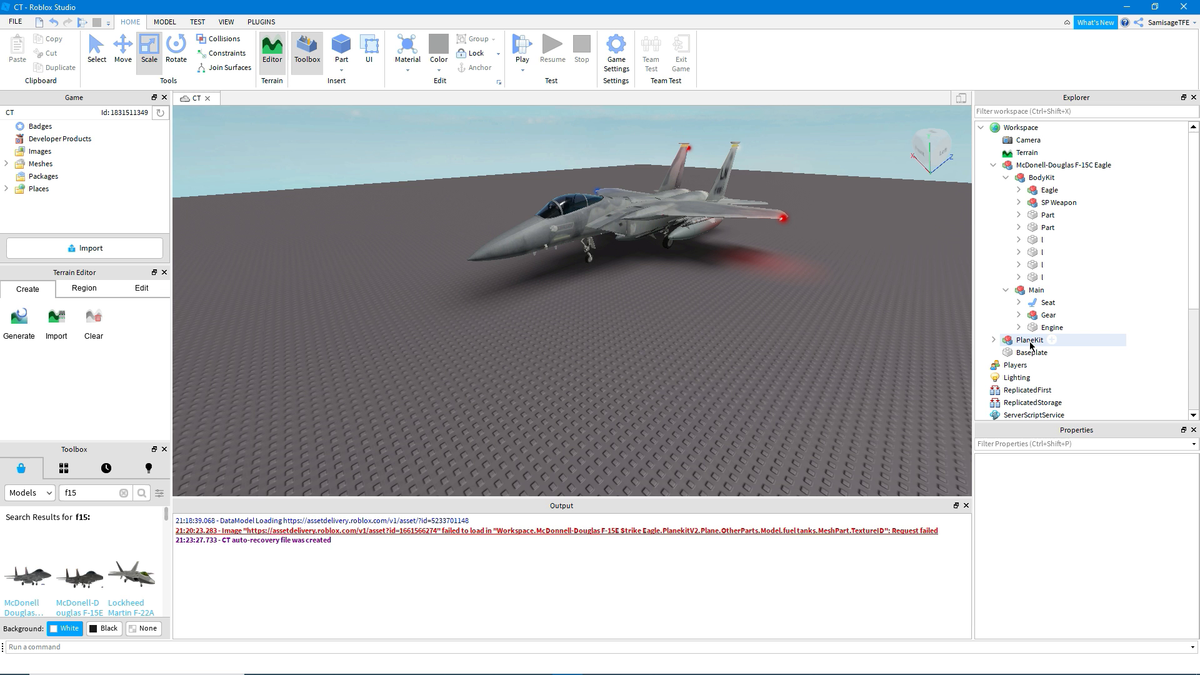
left_click(1051, 326)
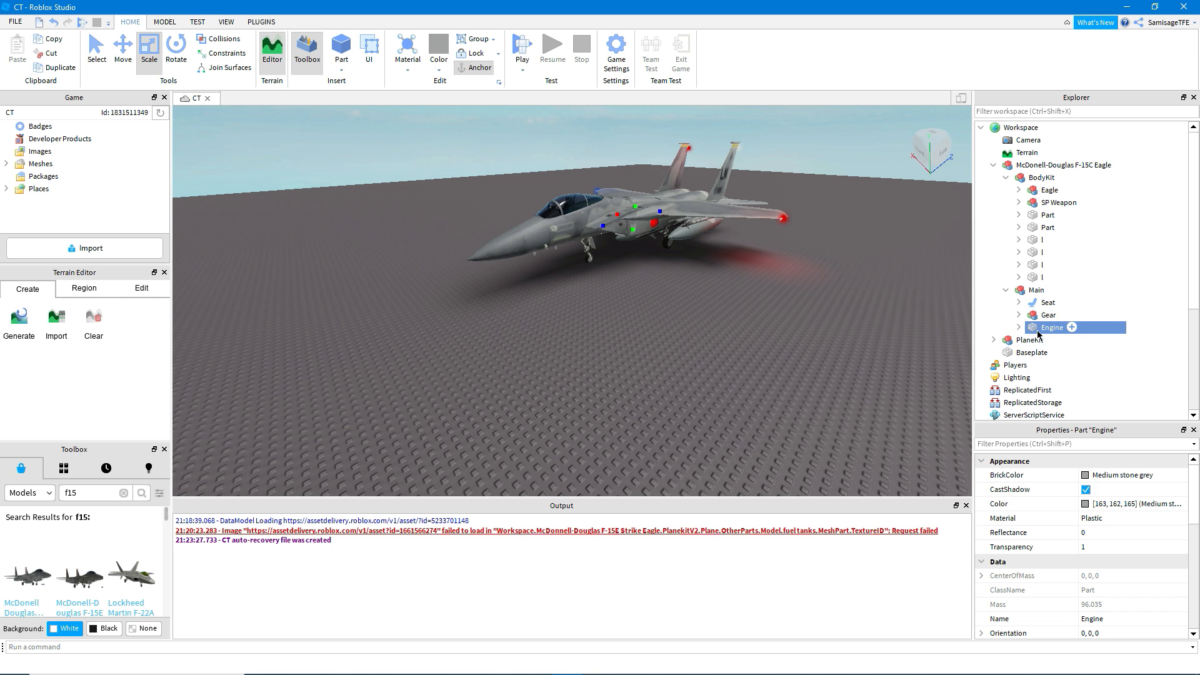
mouse_move(866, 319)
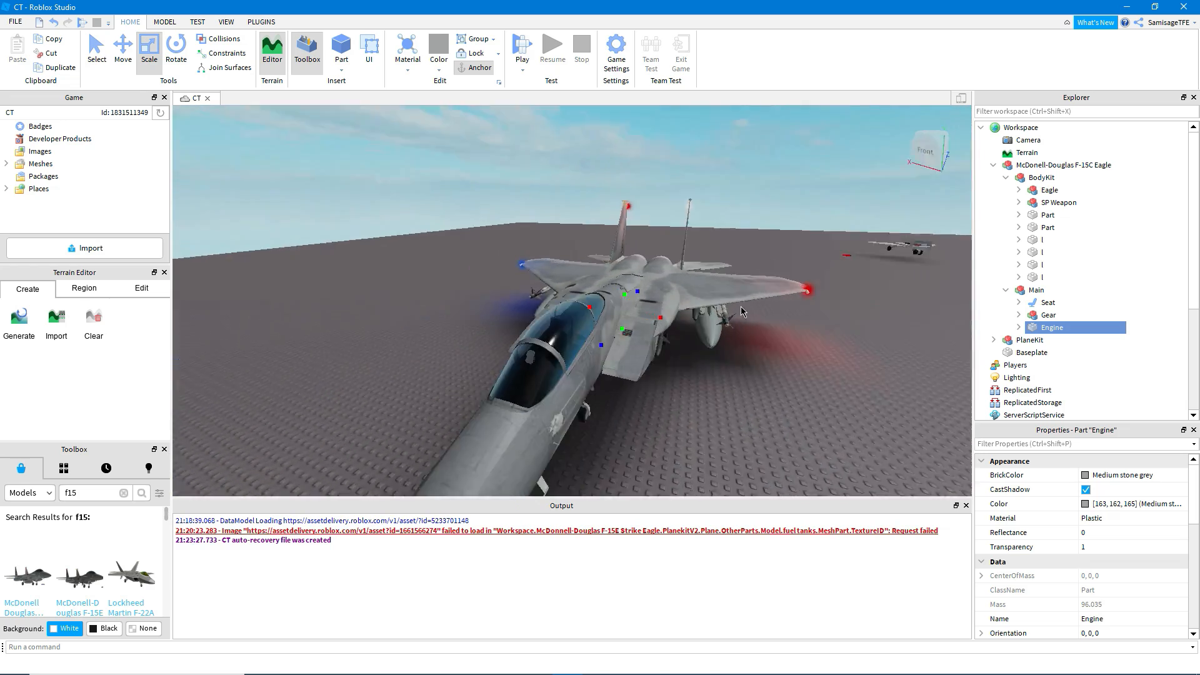
left_click_drag(742, 310, 857, 315)
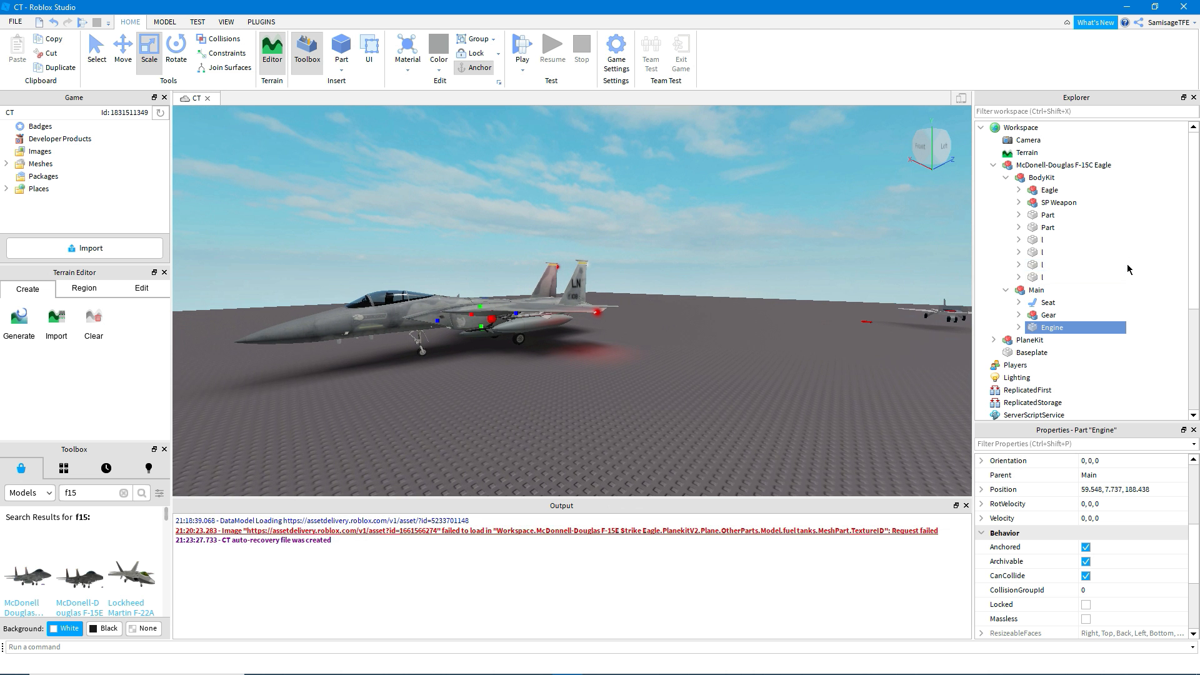
Step: Expand PlaneKit's Plane model and inspect its Cloned BoolValue
left_click(1031, 340)
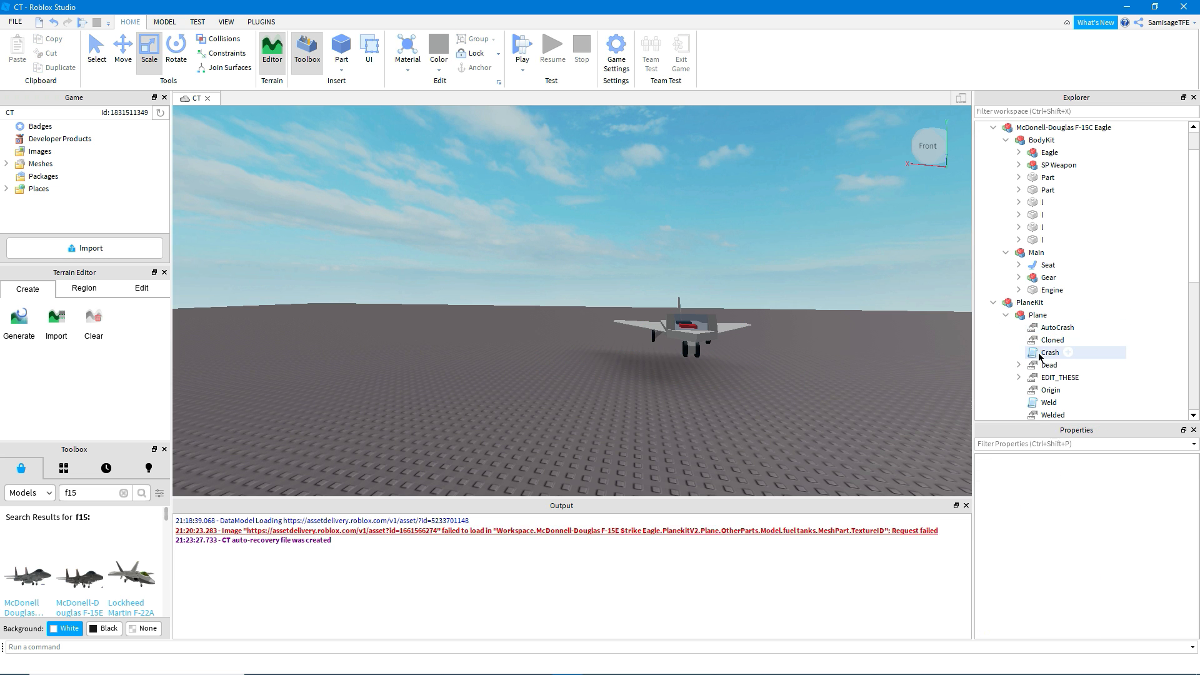
left_click(1051, 338)
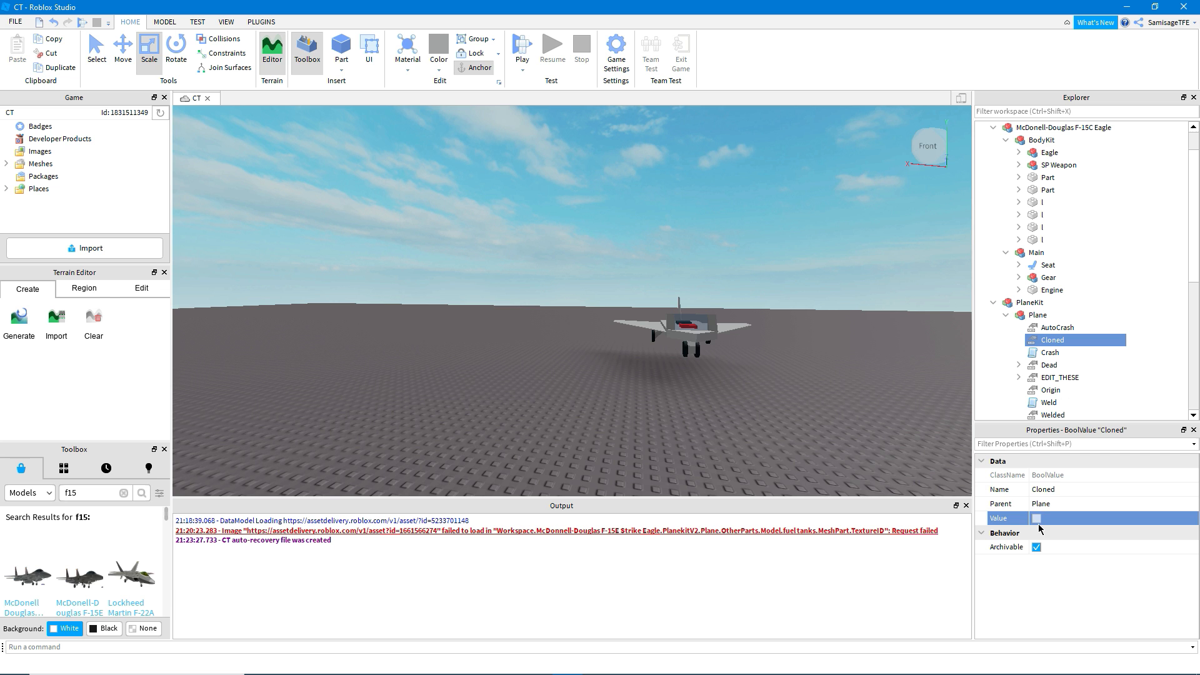
left_click(1042, 176)
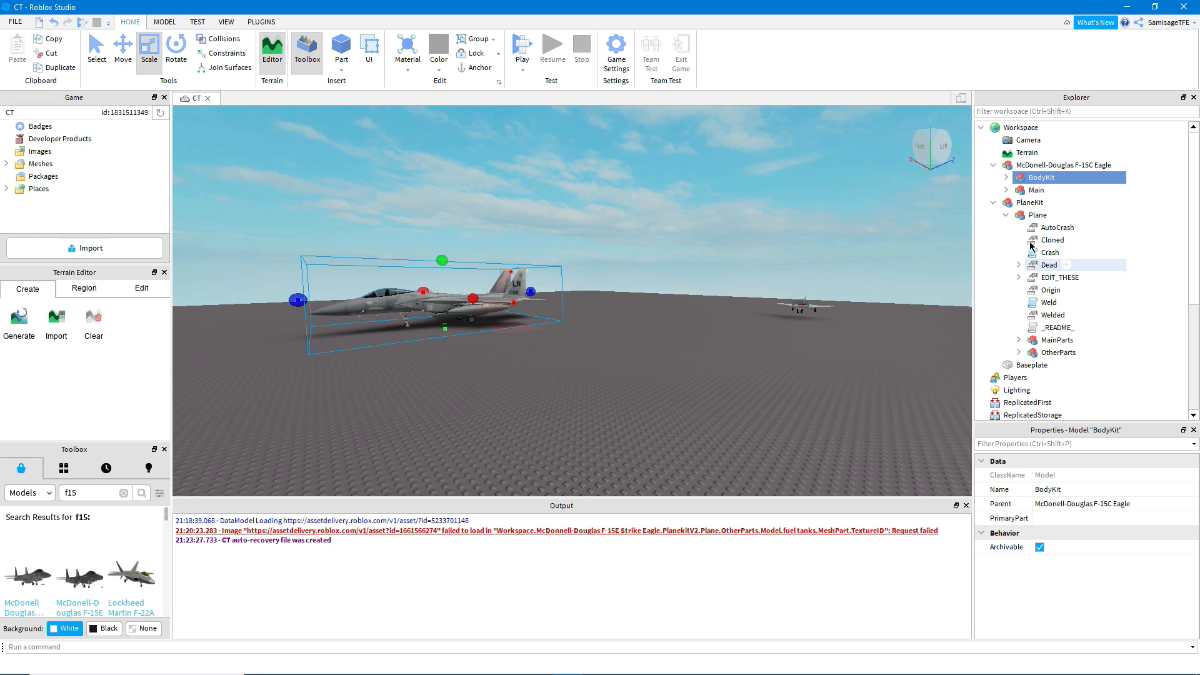
Step: Drag the F-15's BodyKit into the Plane model as OtherParts, and expand the jet's Main
left_click(1035, 188)
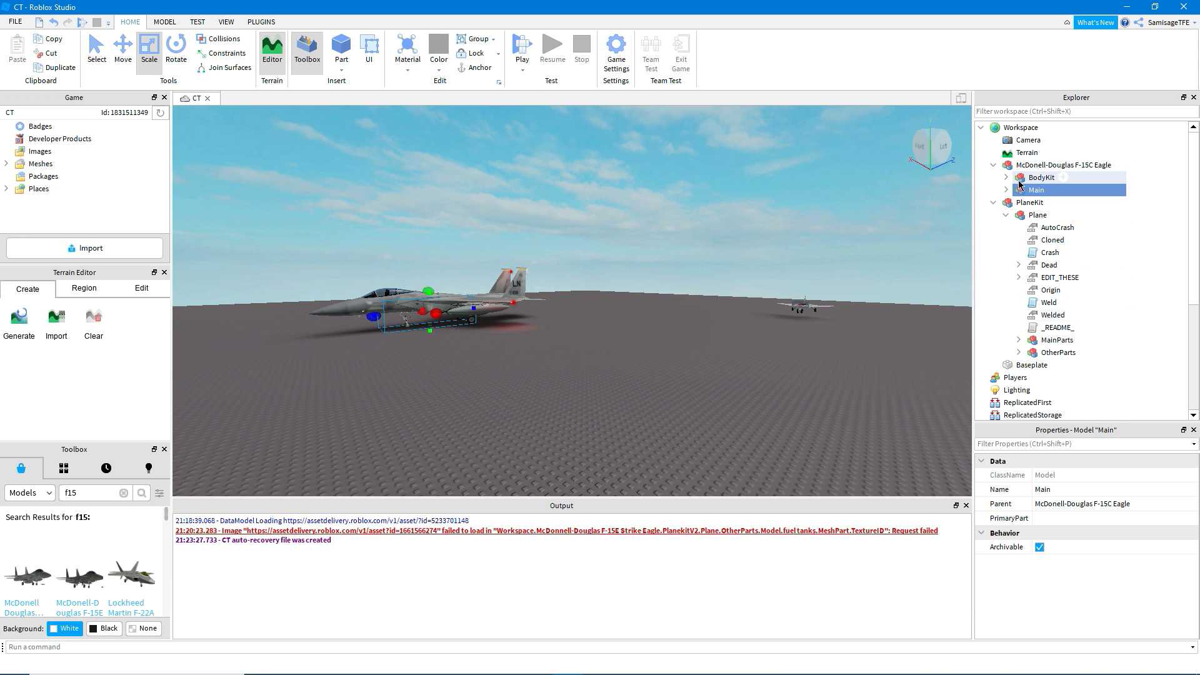
left_click(1040, 177)
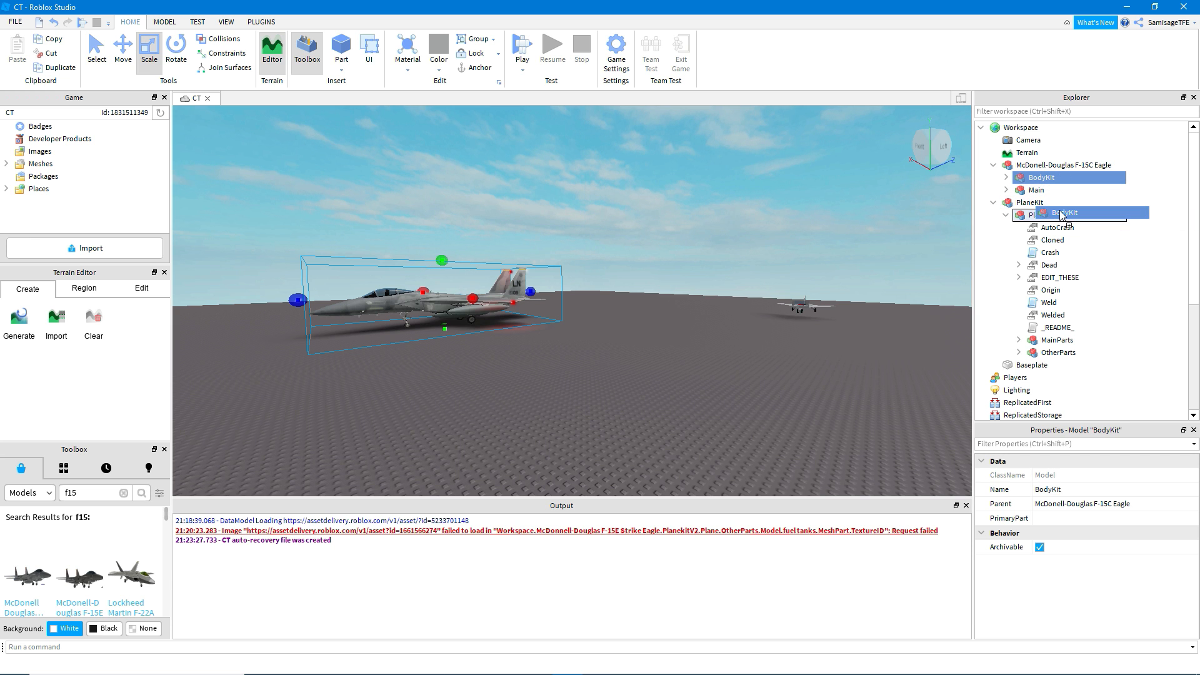
left_click(1059, 352)
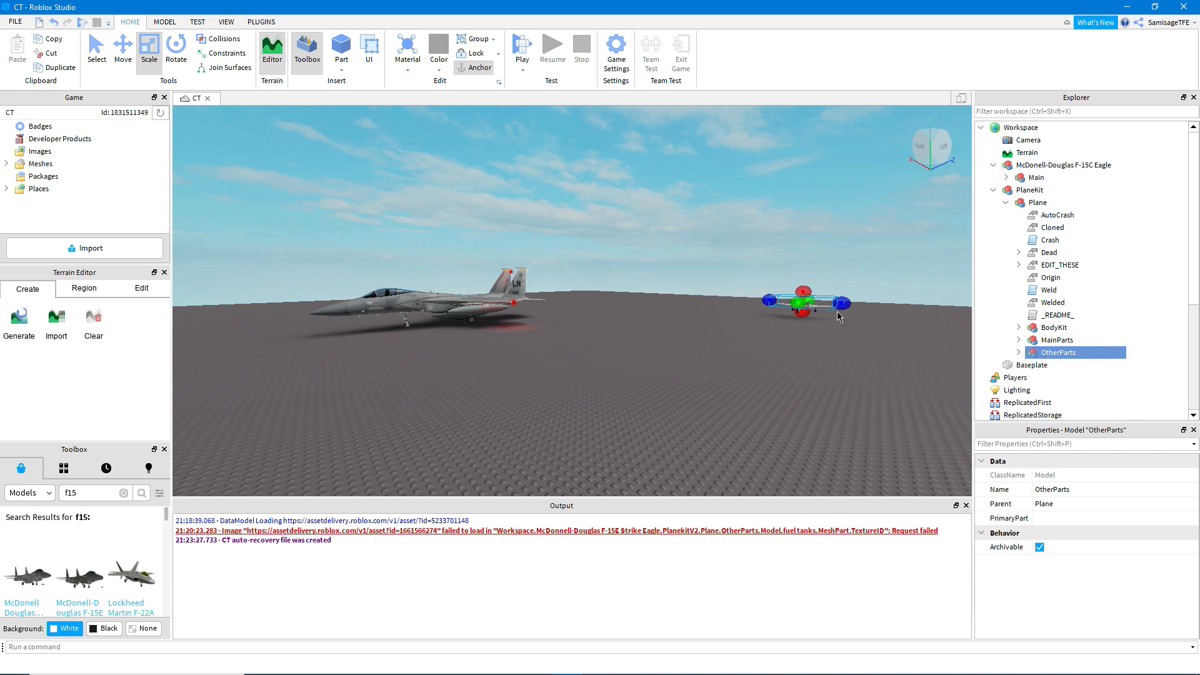
left_click(1056, 340)
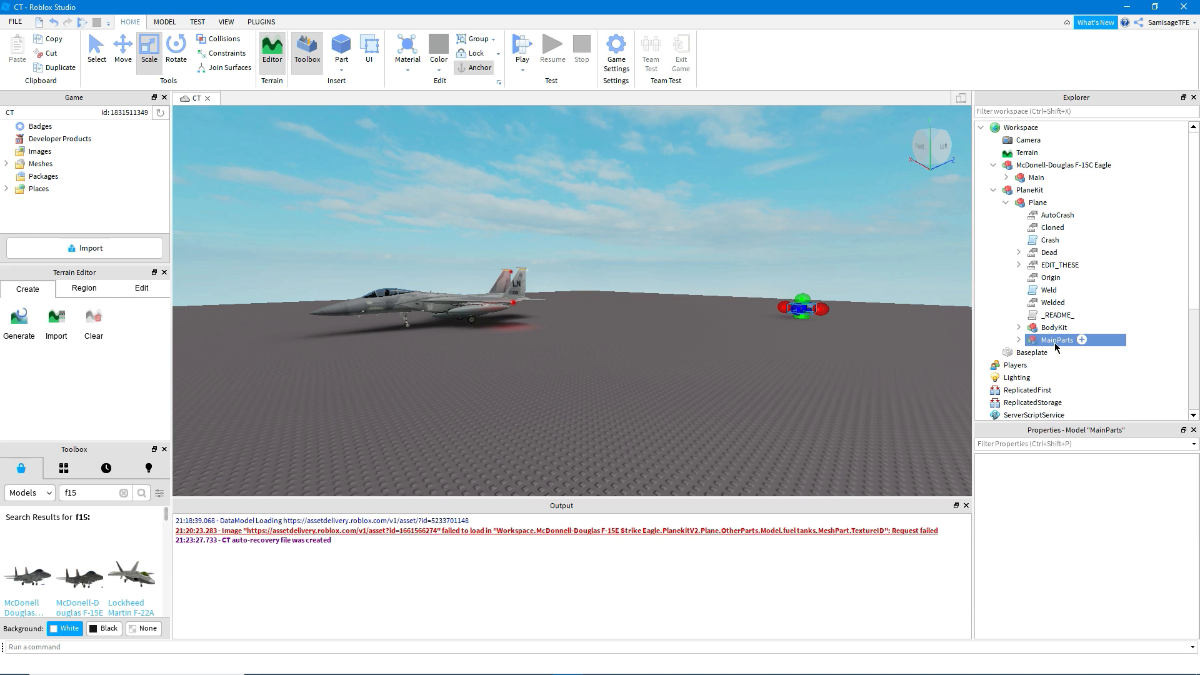
left_click(1053, 327)
type("OtherParts")
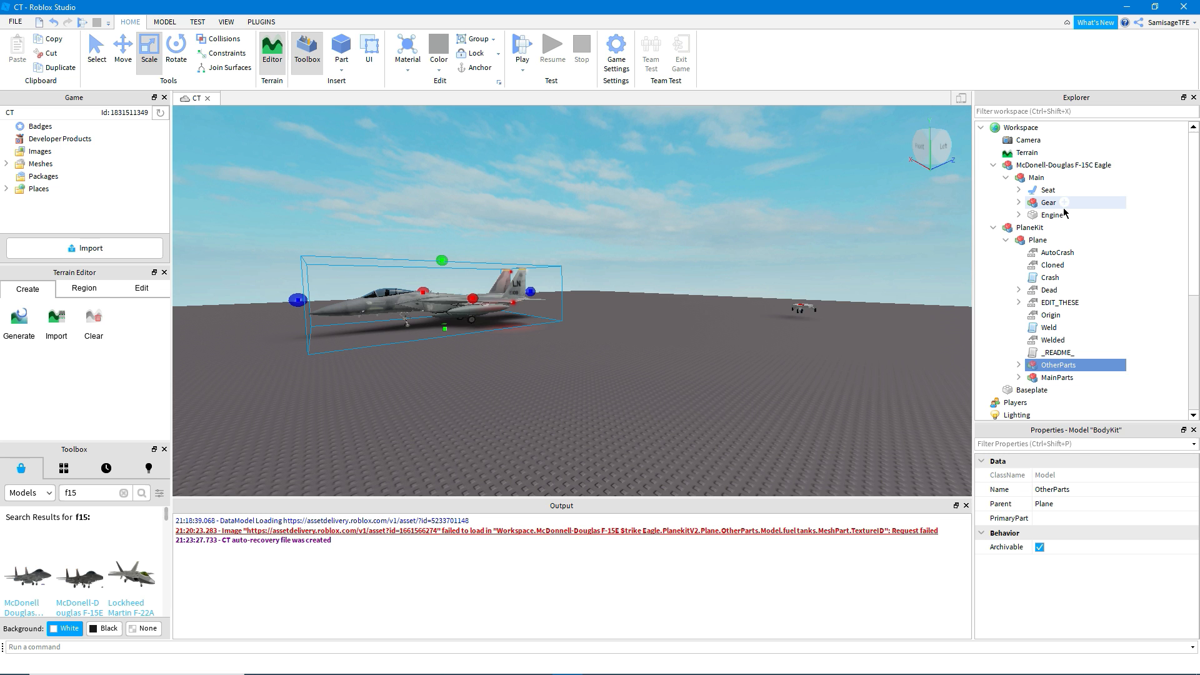
Step: Replace the kit's Seat in MainParts with the F-15's Seat, renamed MainSeat
left_click(1018, 377)
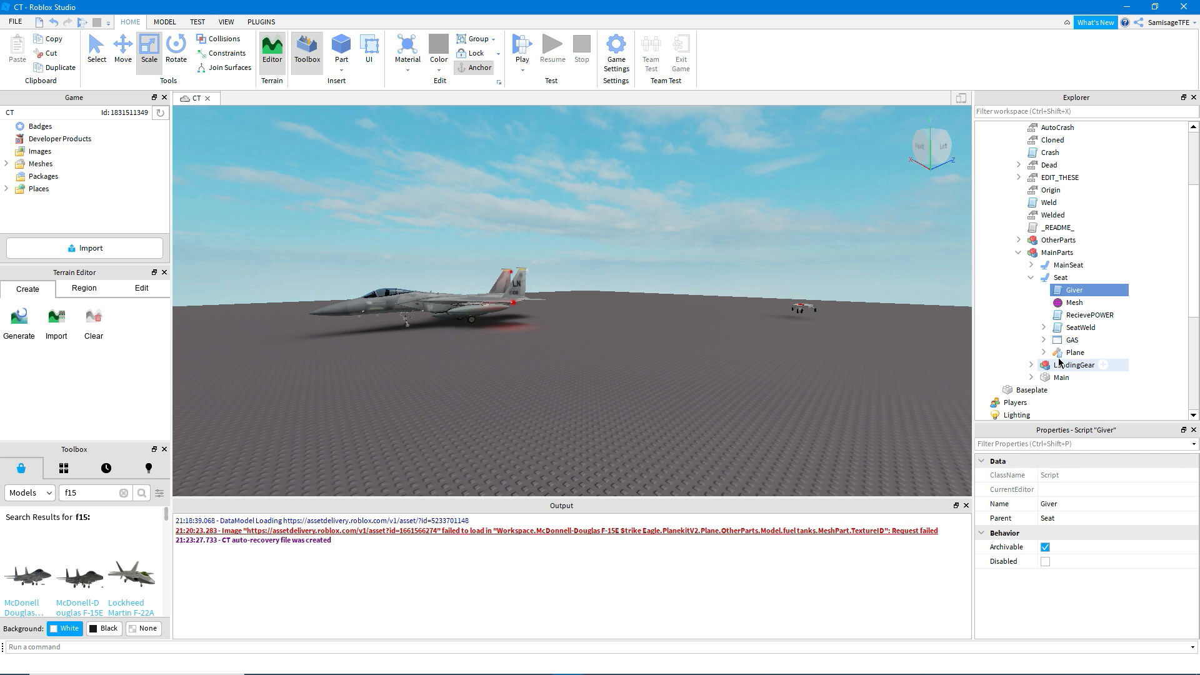
left_click(1031, 277)
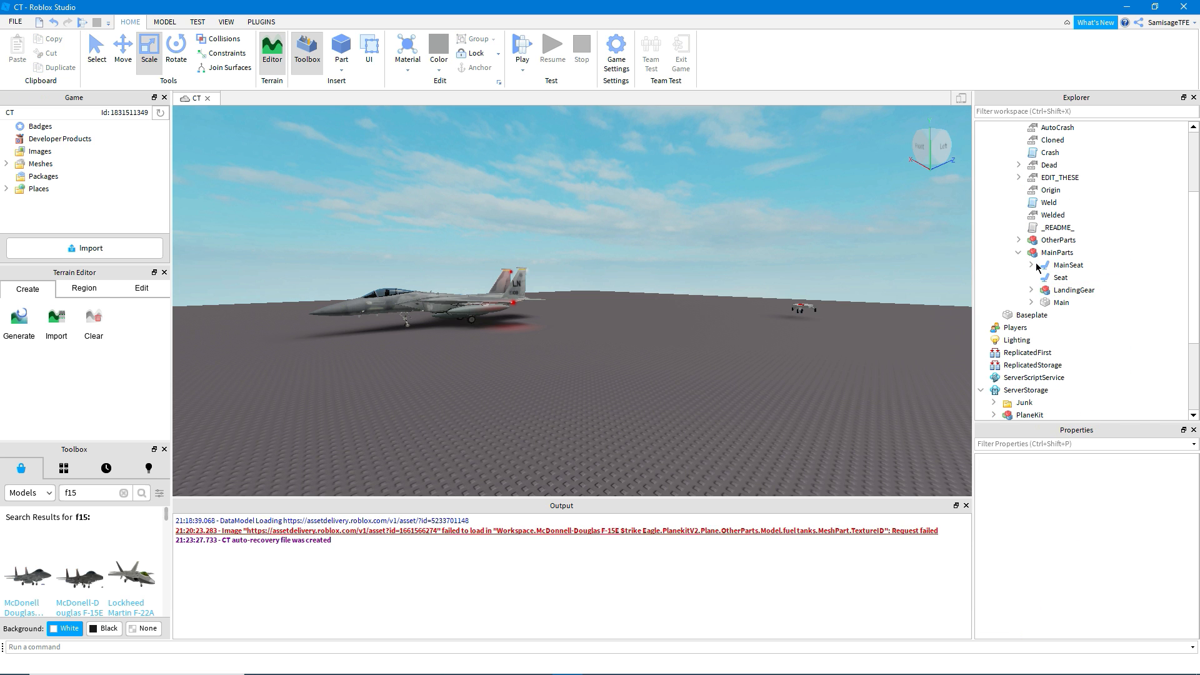
left_click(1030, 265)
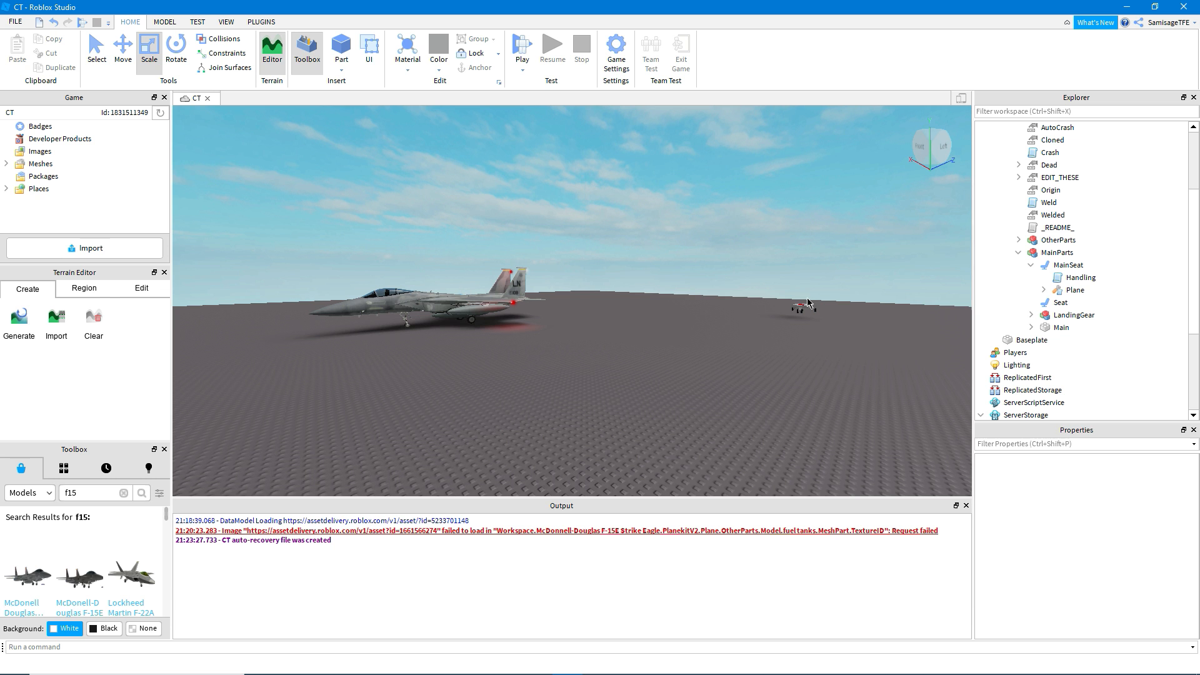
double_click(1080, 277)
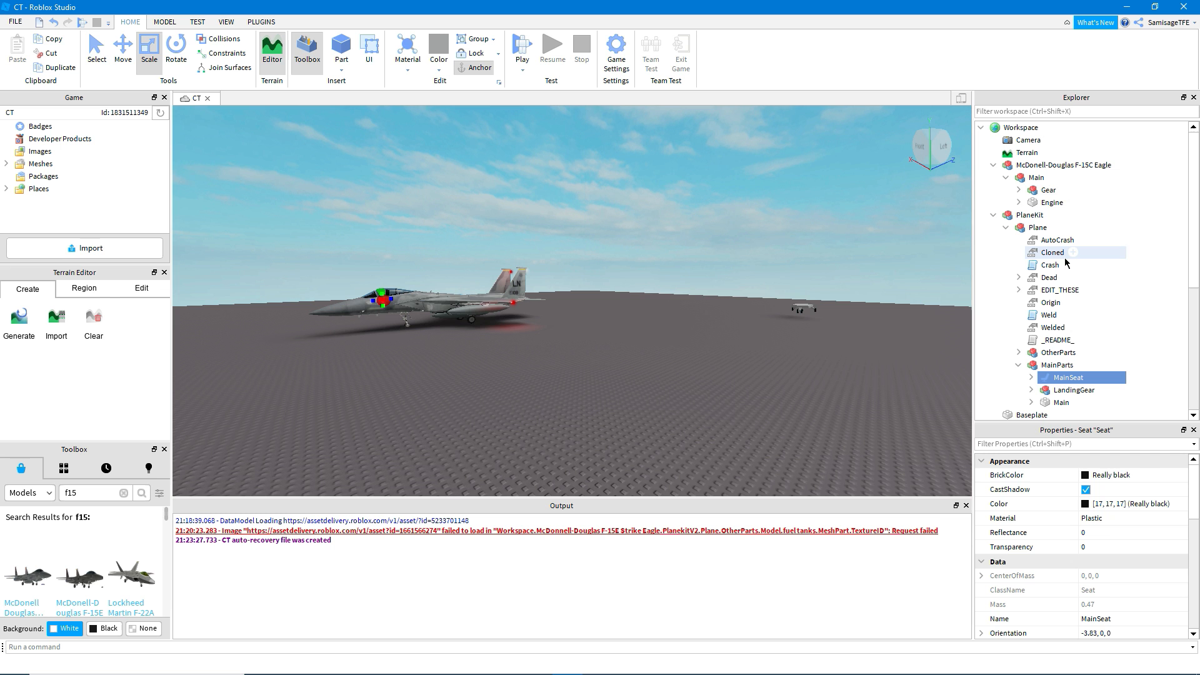
Step: Move the F-15's Gear into MainParts, rename it LandingGear, and remove the old gear
left_click(1049, 376)
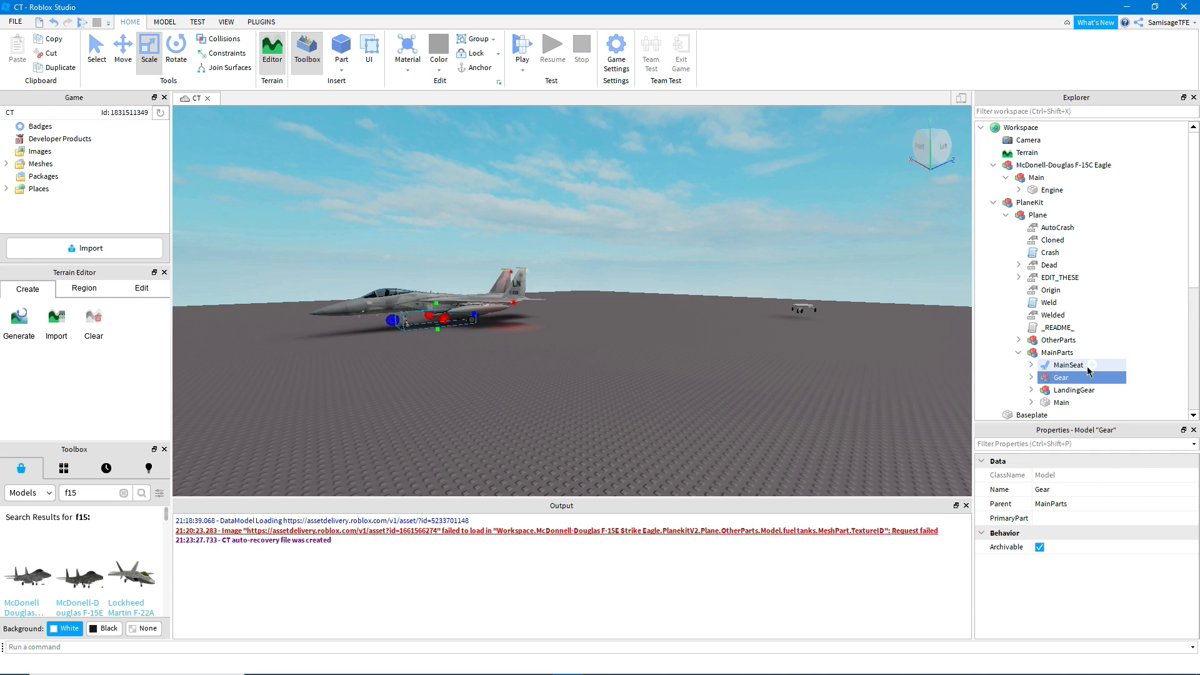
double_click(1063, 378)
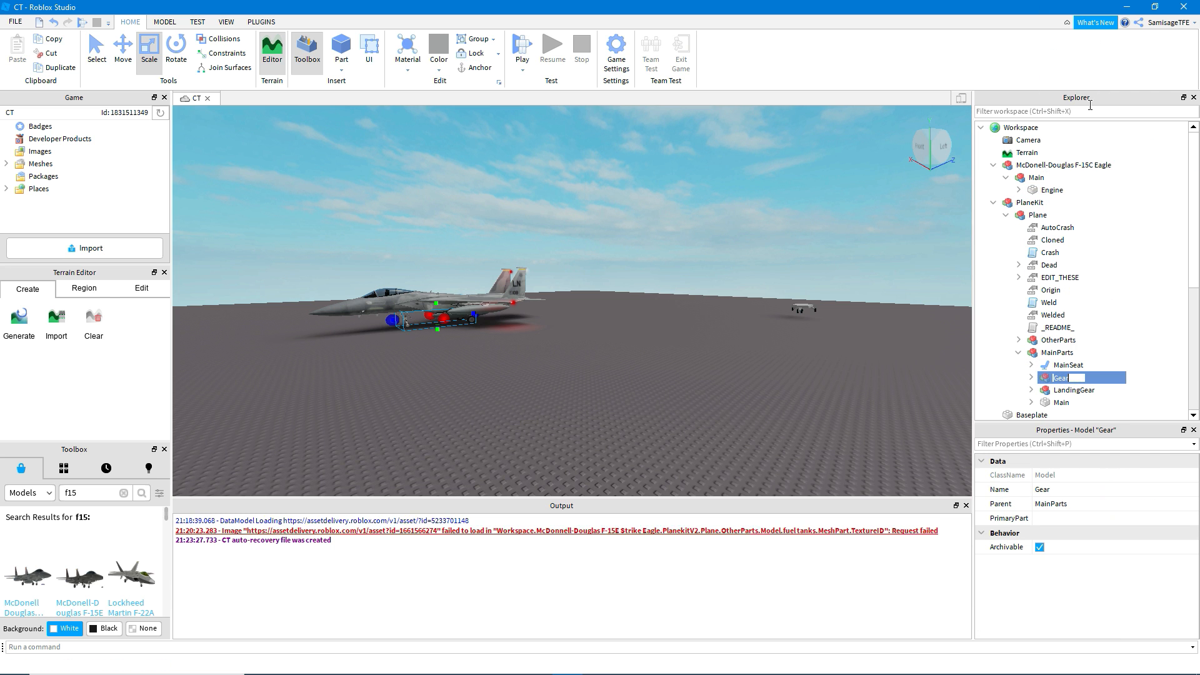
type("LandingGear")
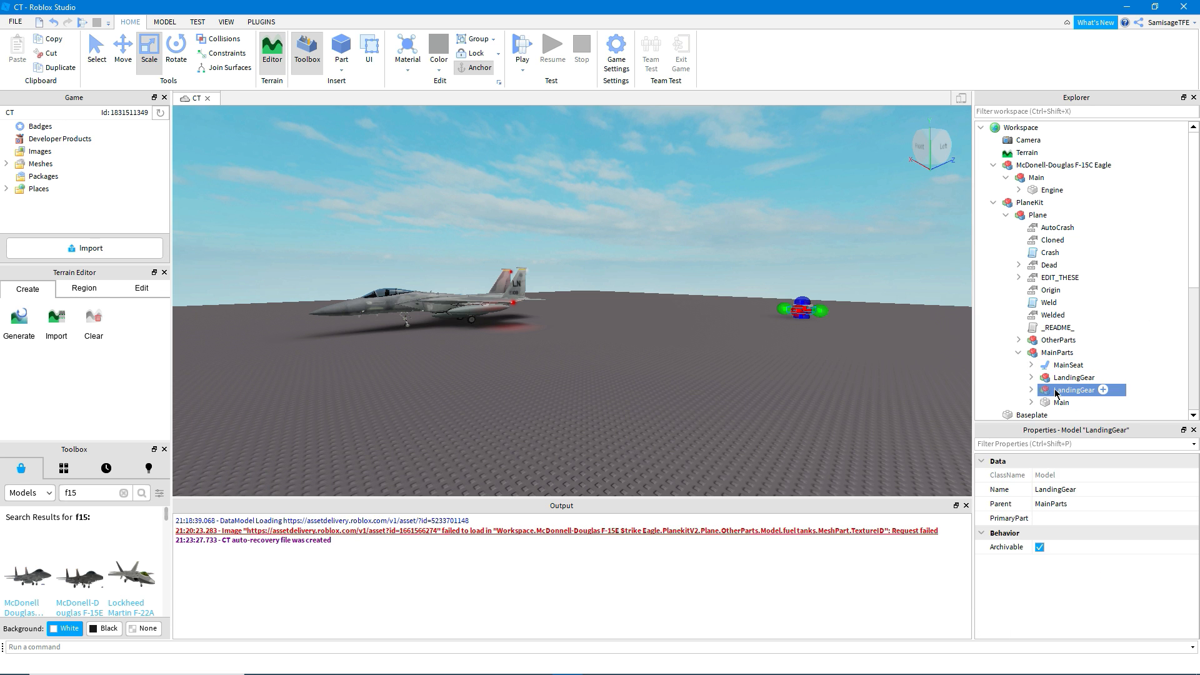
left_click(1061, 402)
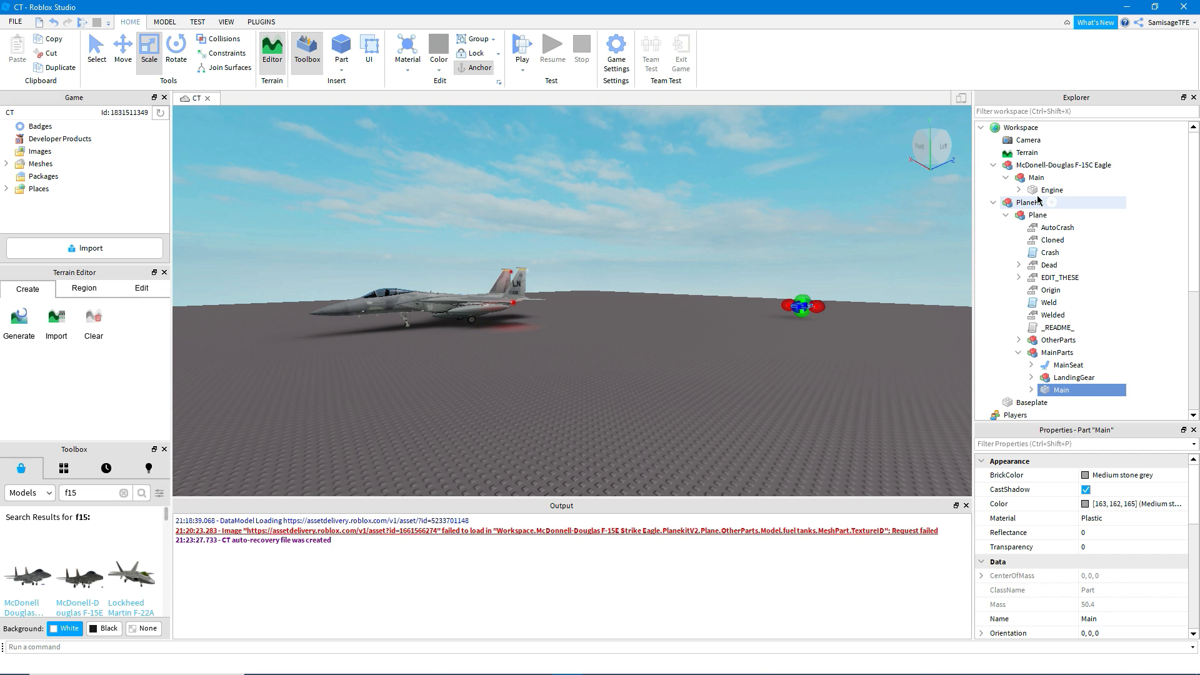
Step: Place the F-15's Engine in MainParts and move Fire, Mesh, Smoke, Gyro and Move into it
right_click(1051, 188)
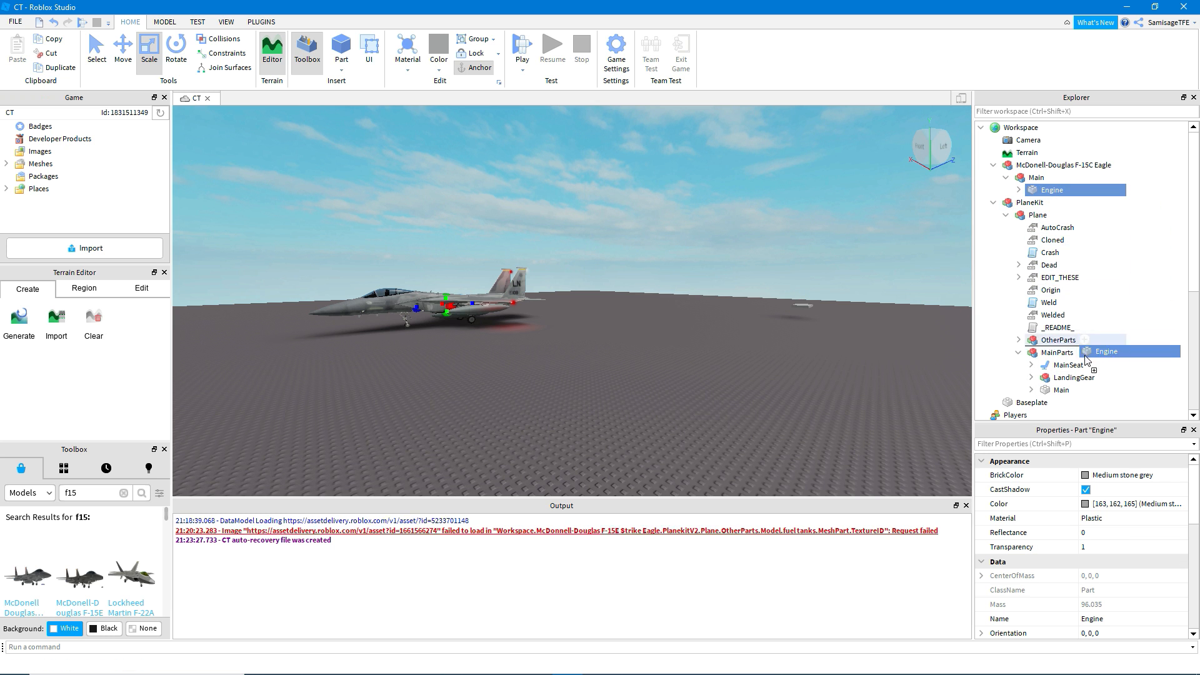
left_click(1032, 339)
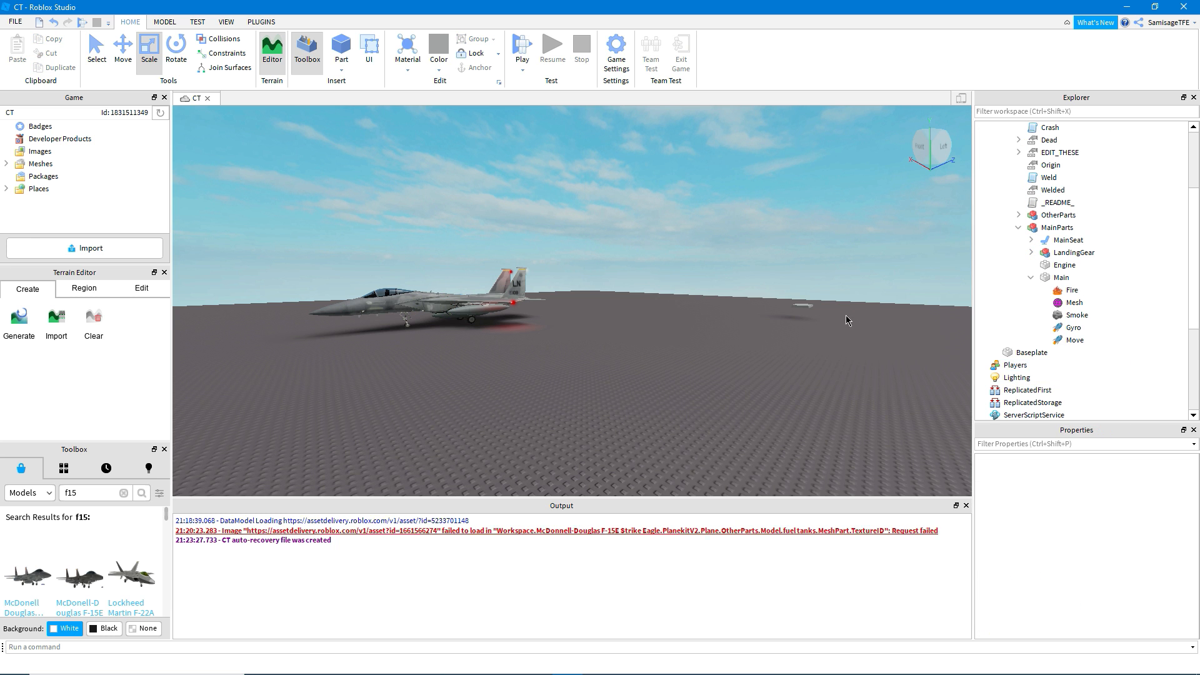
left_click(1074, 340)
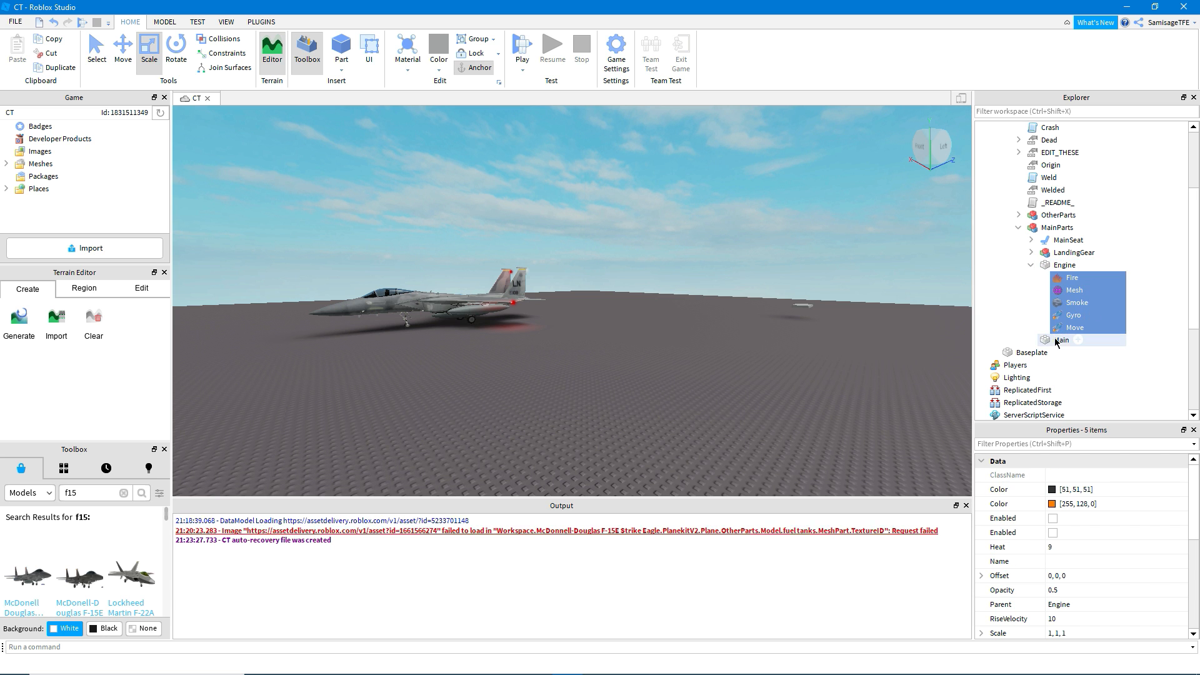
Step: Delete the leftover McDonnell-Douglas F-15C Eagle model from Workspace
right_click(1063, 263)
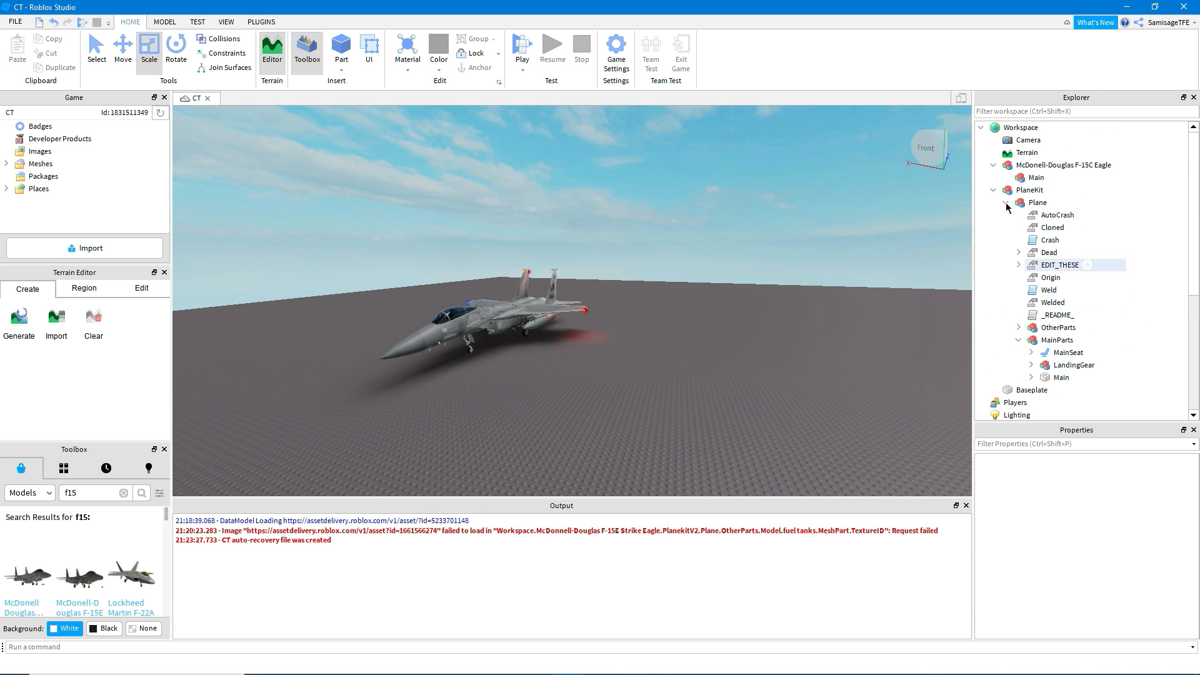
left_click(1065, 164)
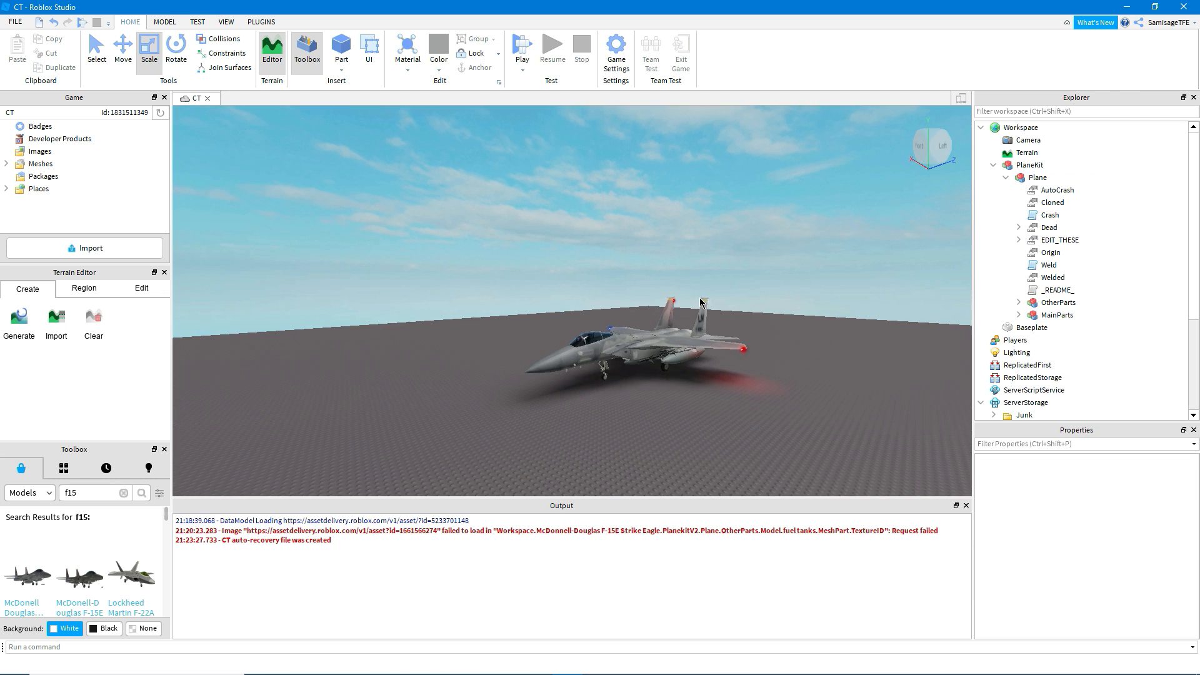
left_click(197, 21)
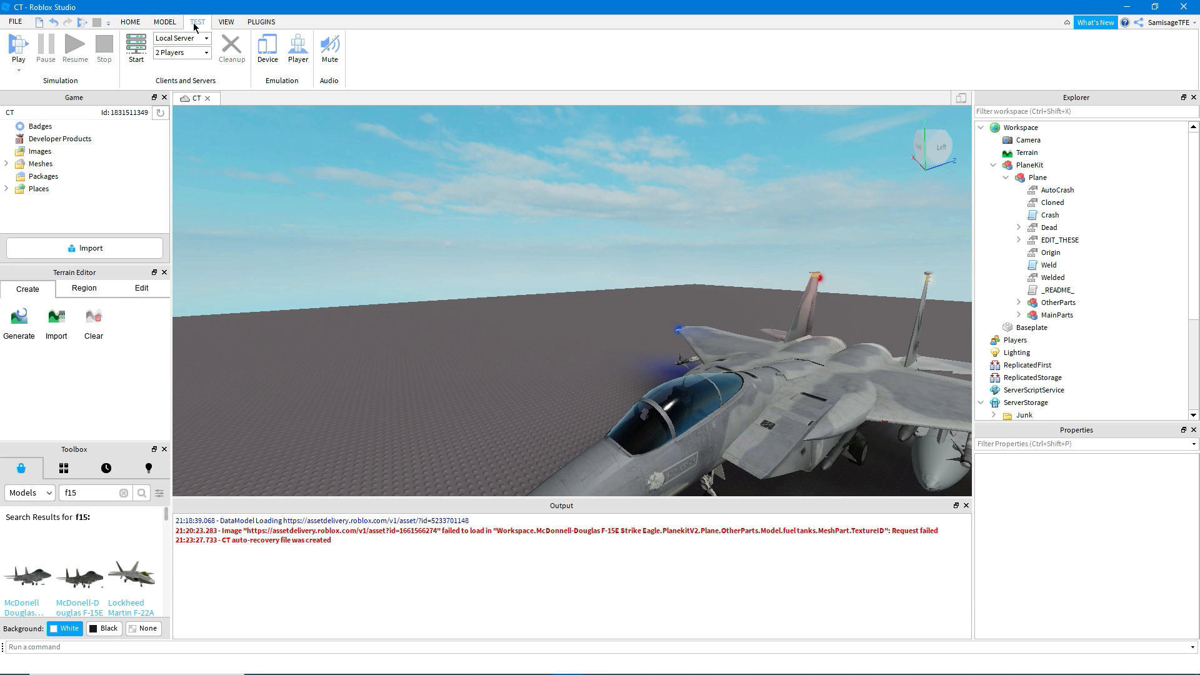
left_click(17, 48)
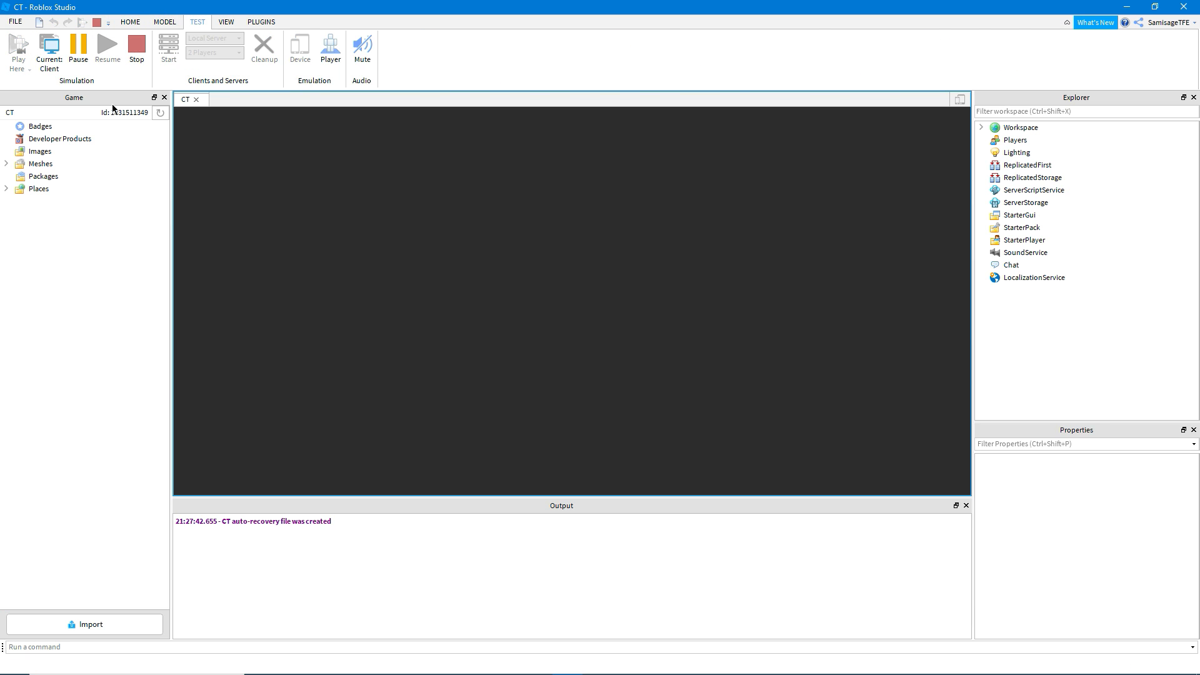
left_click(330, 51)
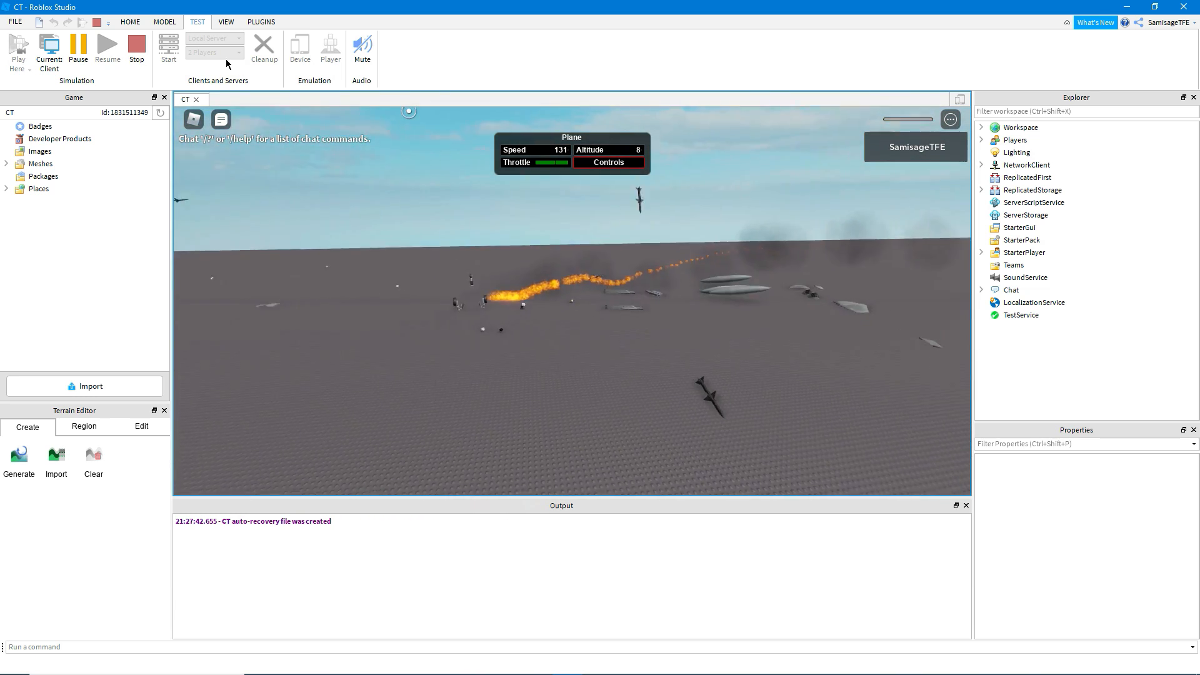
left_click(136, 47)
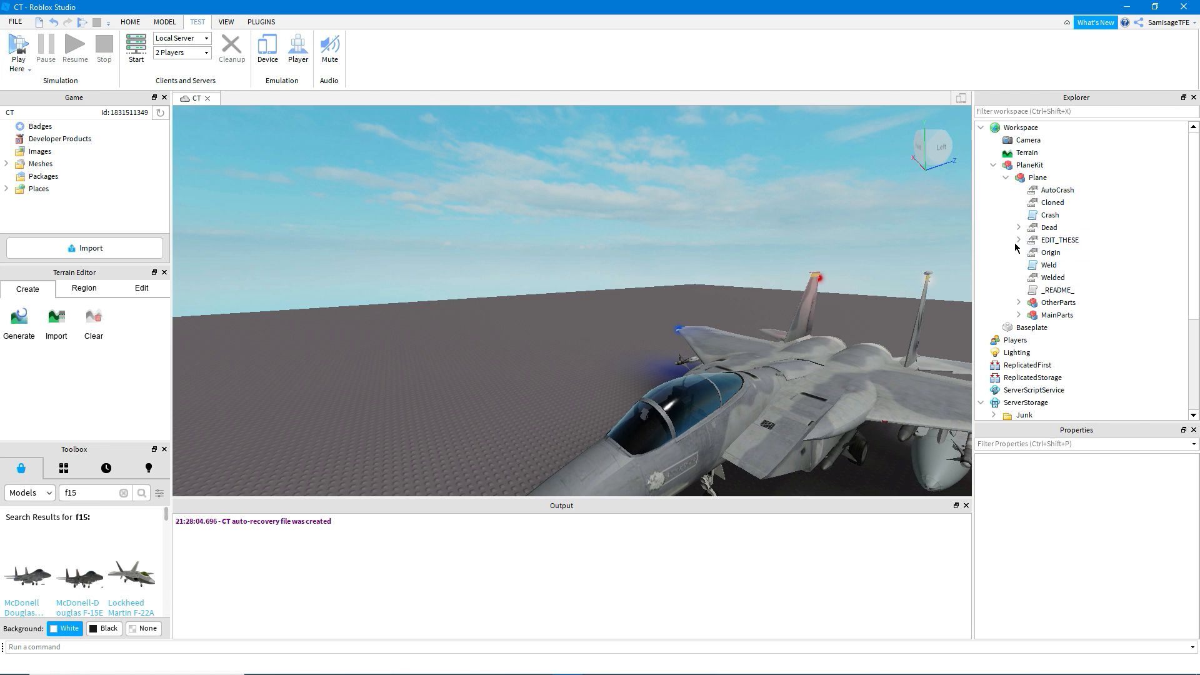
Step: Expand the EDIT_THESE folder and stop the second test flight
left_click(1017, 240)
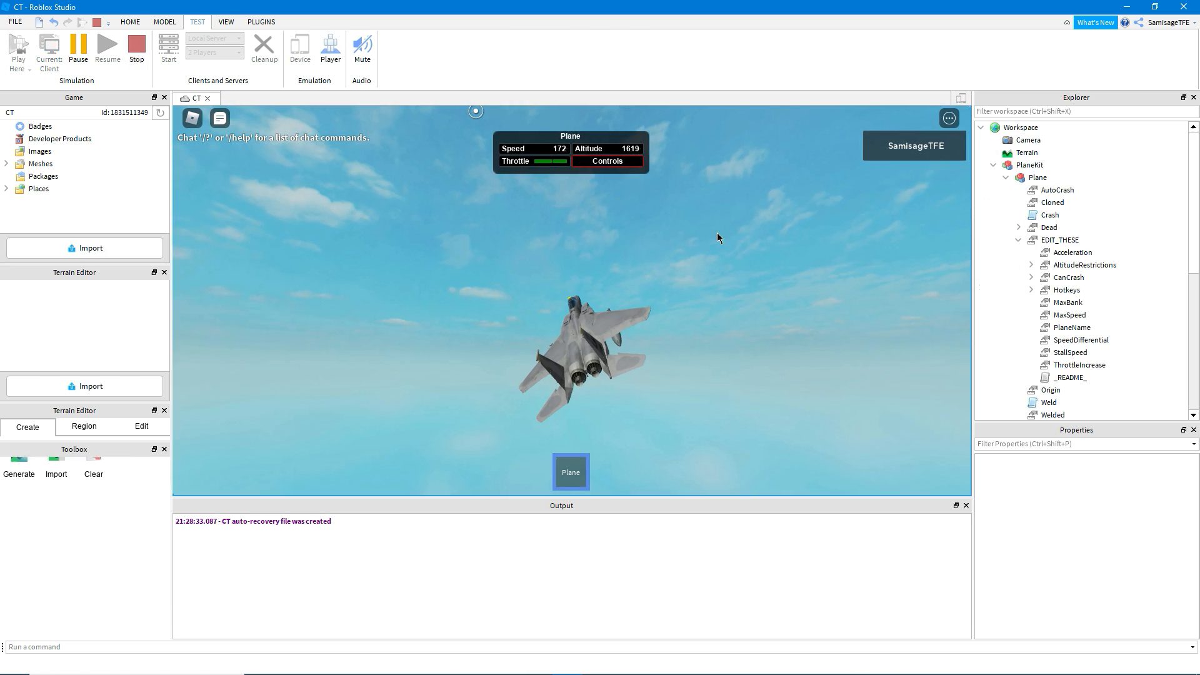
left_click(136, 48)
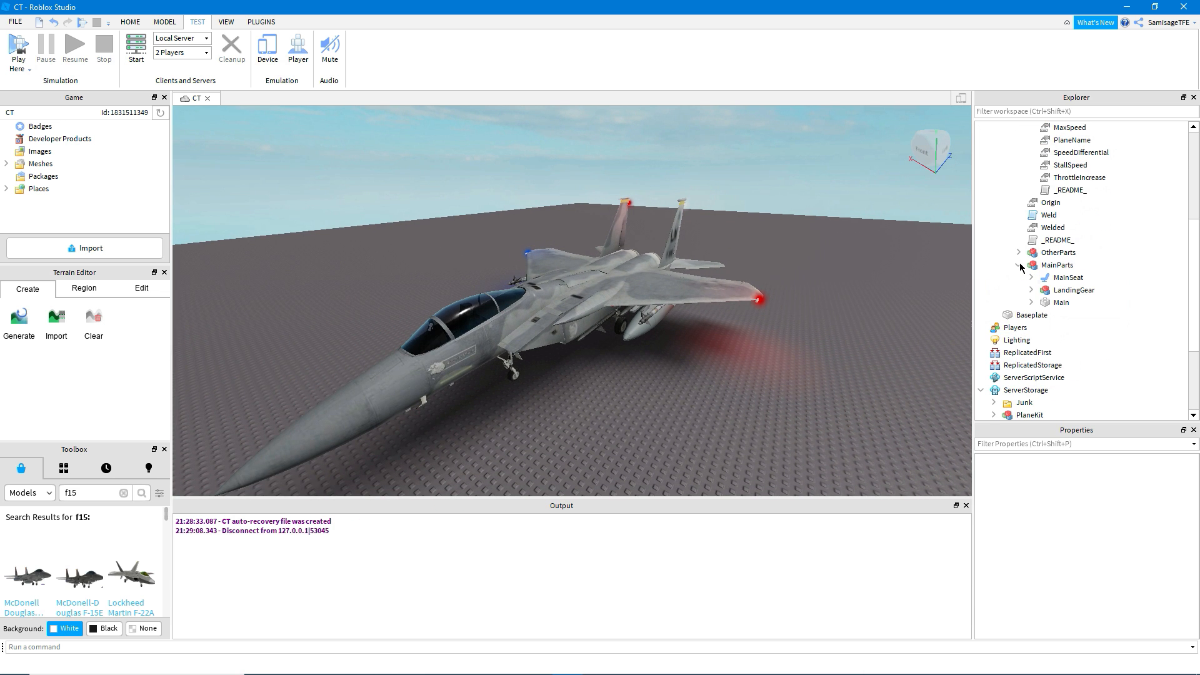
Step: Select the Gyro under MainParts > Main and set its D to 1200
left_click(1074, 289)
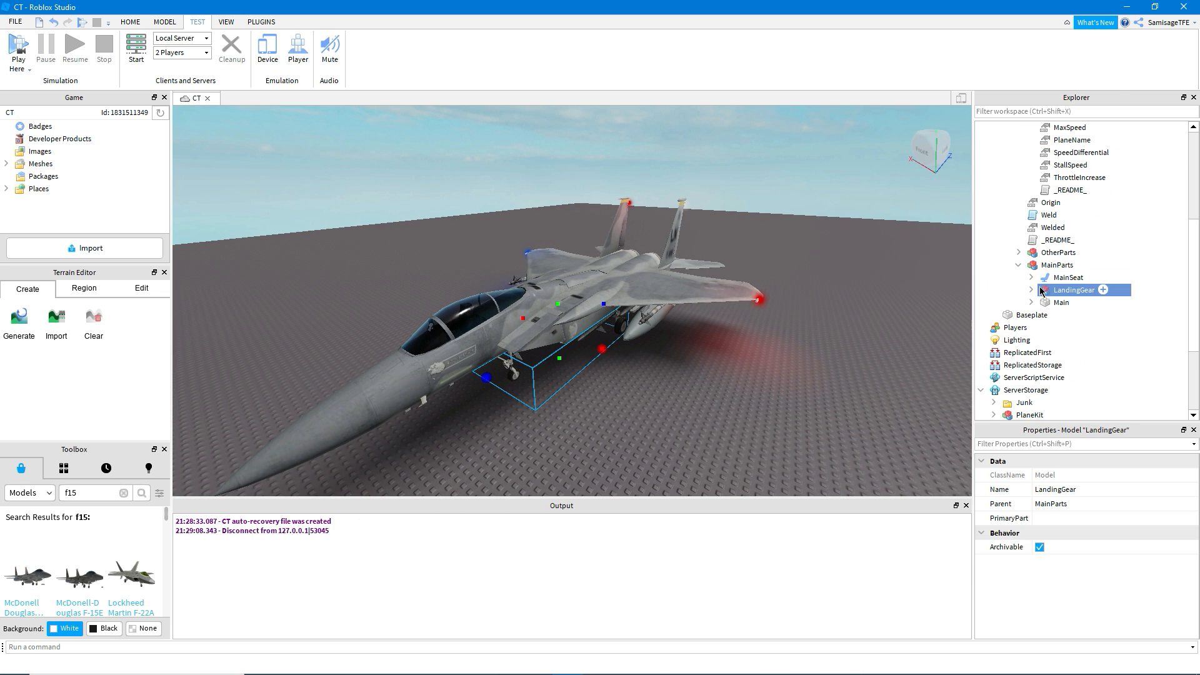
left_click(1070, 277)
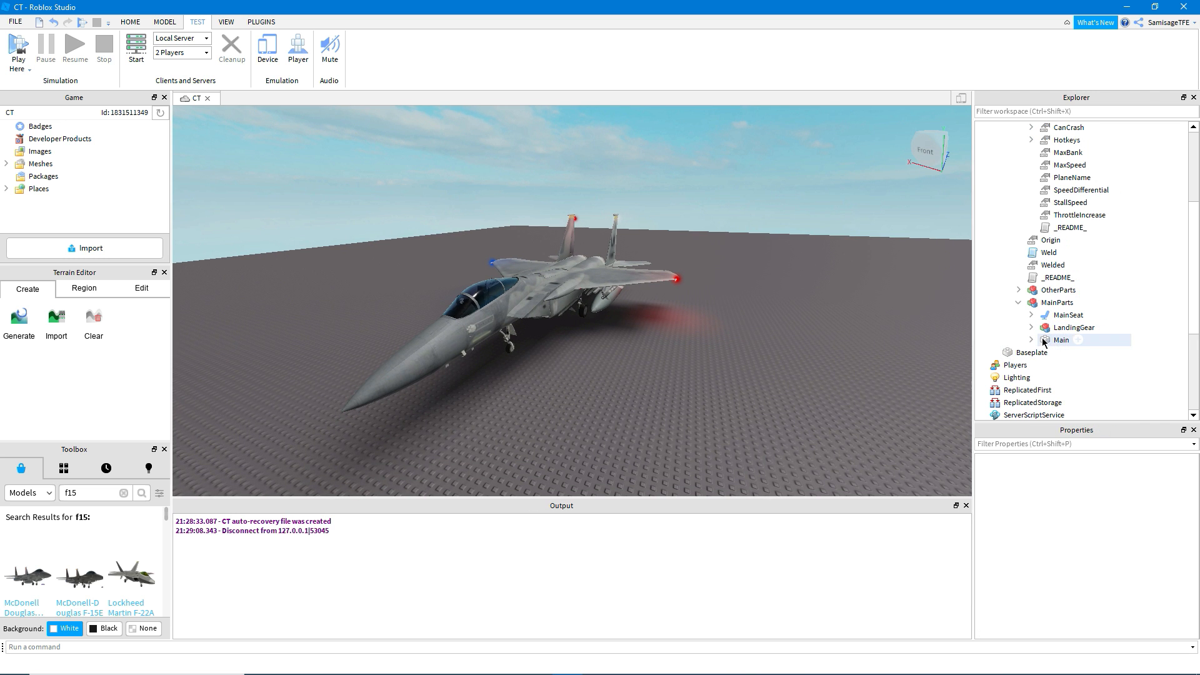
left_click(1031, 340)
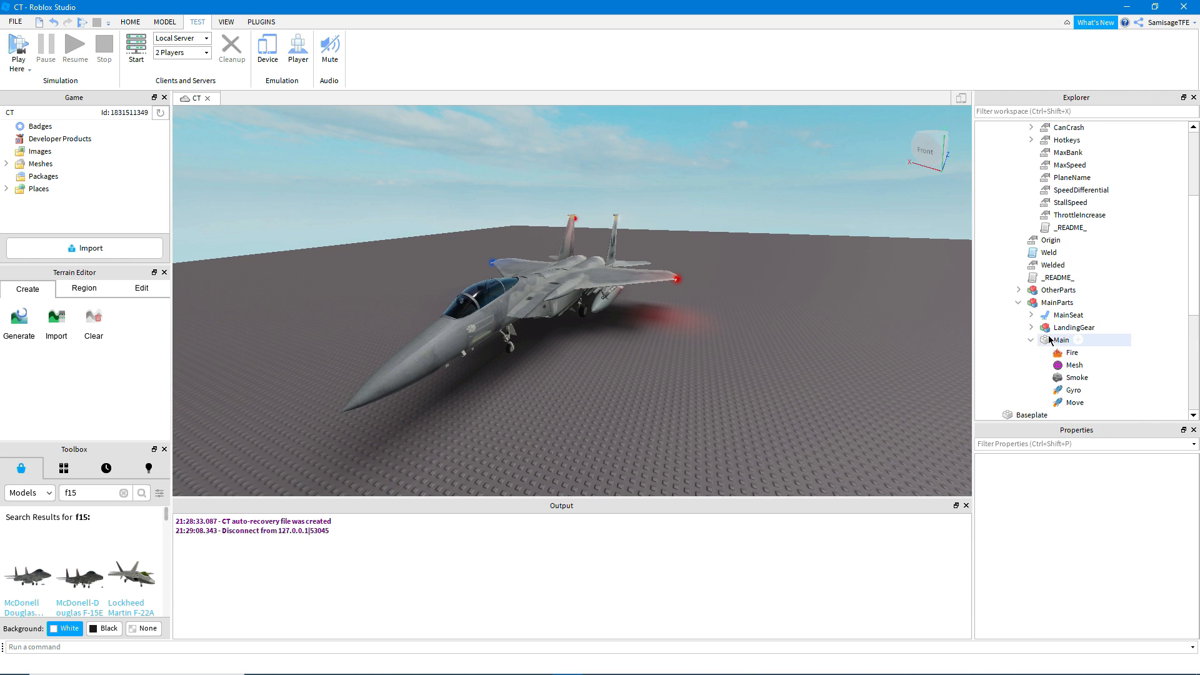
left_click(1073, 389)
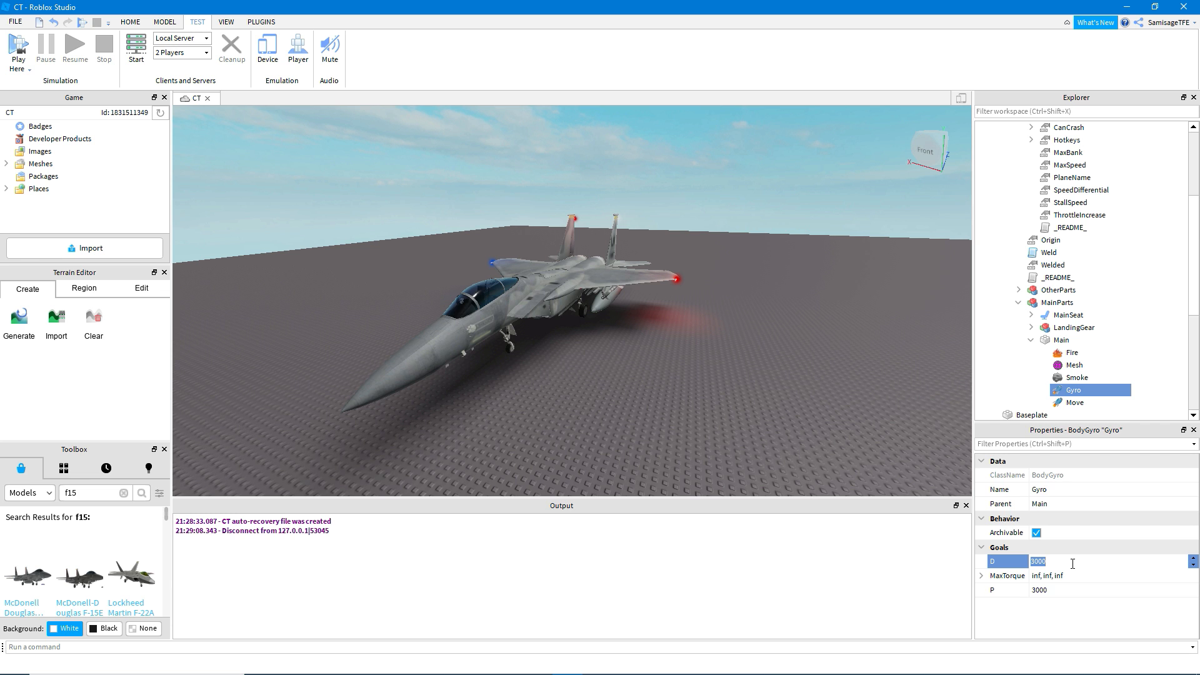
type("12")
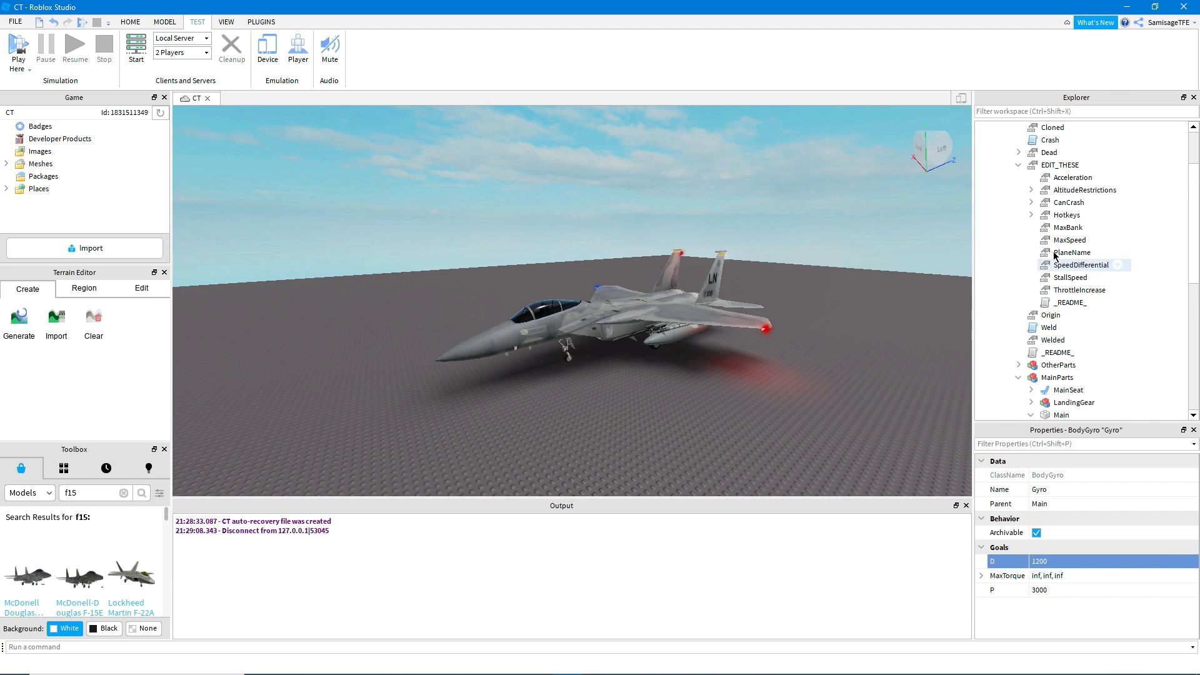
Step: Review the Acceleration, CanCrash, Hotkeys, MaxBank and MaxSpeed settings in EDIT_THESE
left_click(1071, 177)
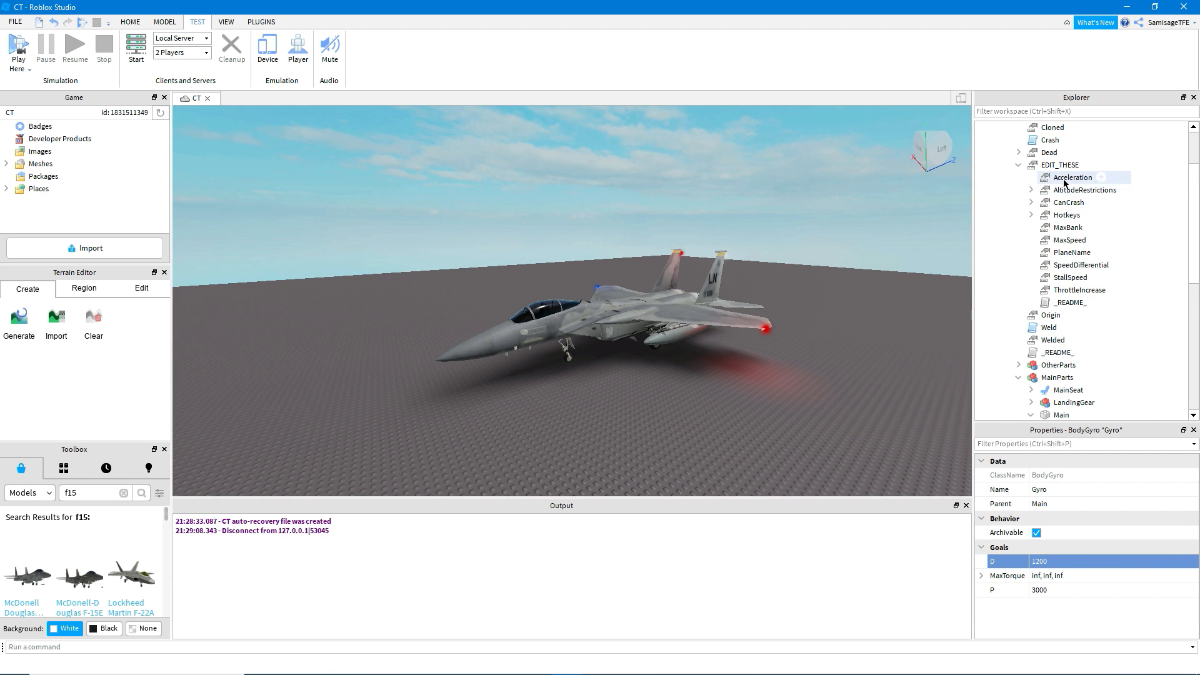
left_click(1072, 177)
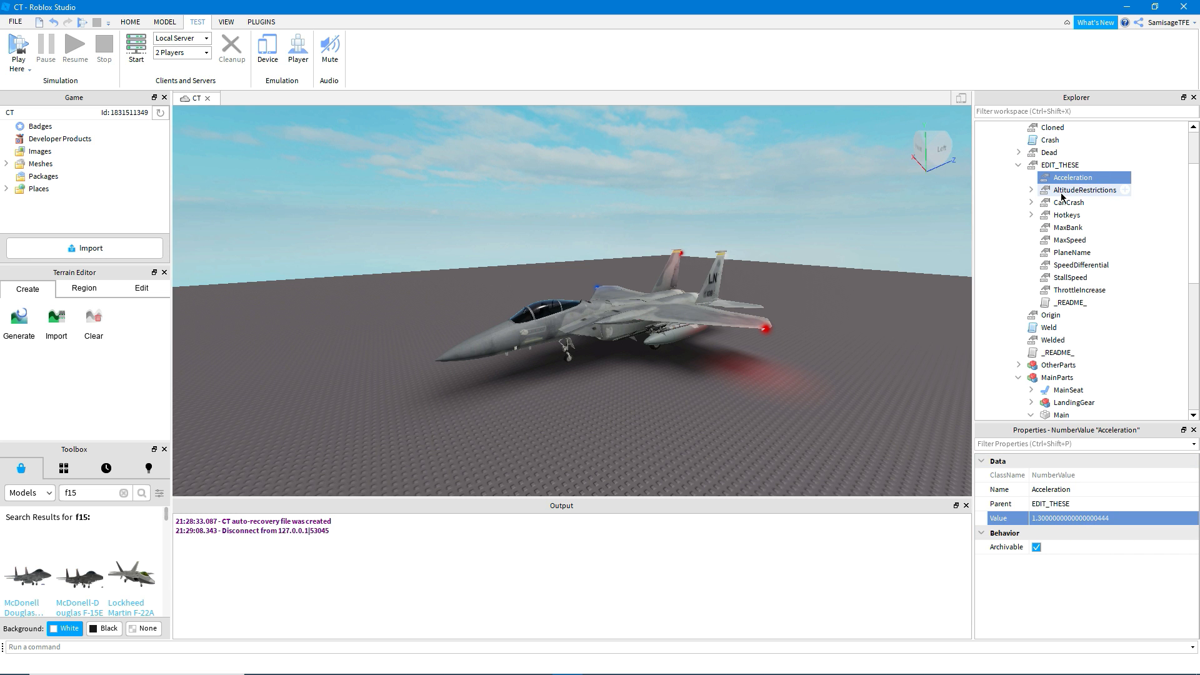
left_click(1067, 202)
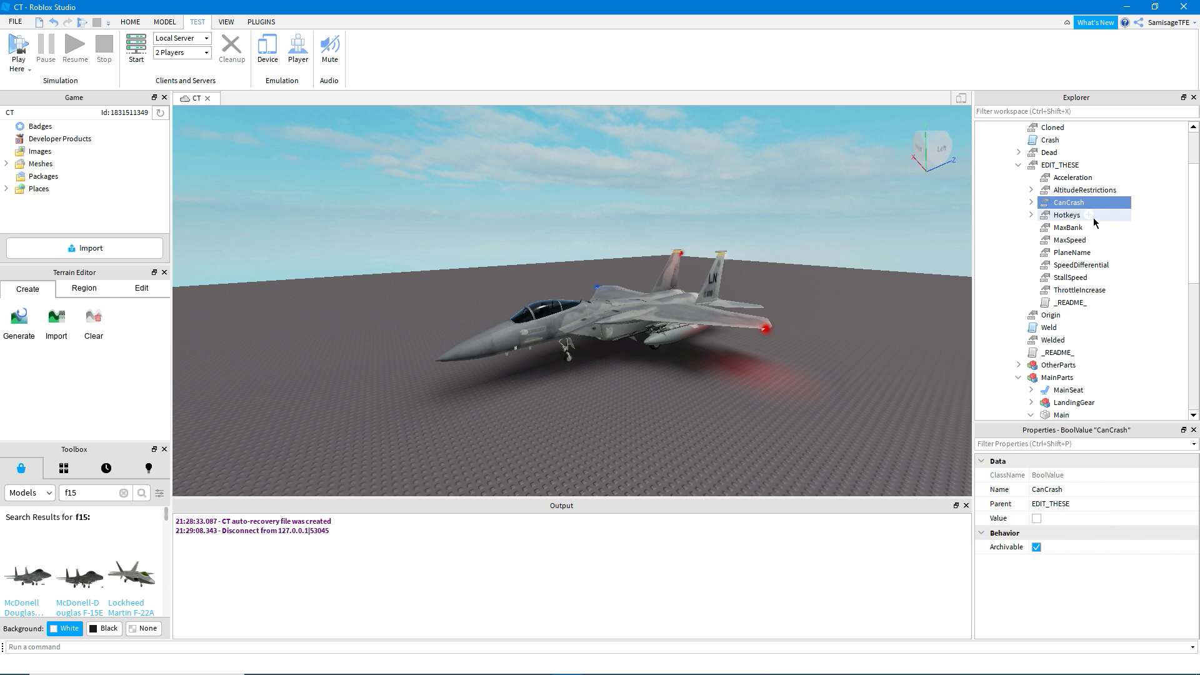
left_click(1066, 226)
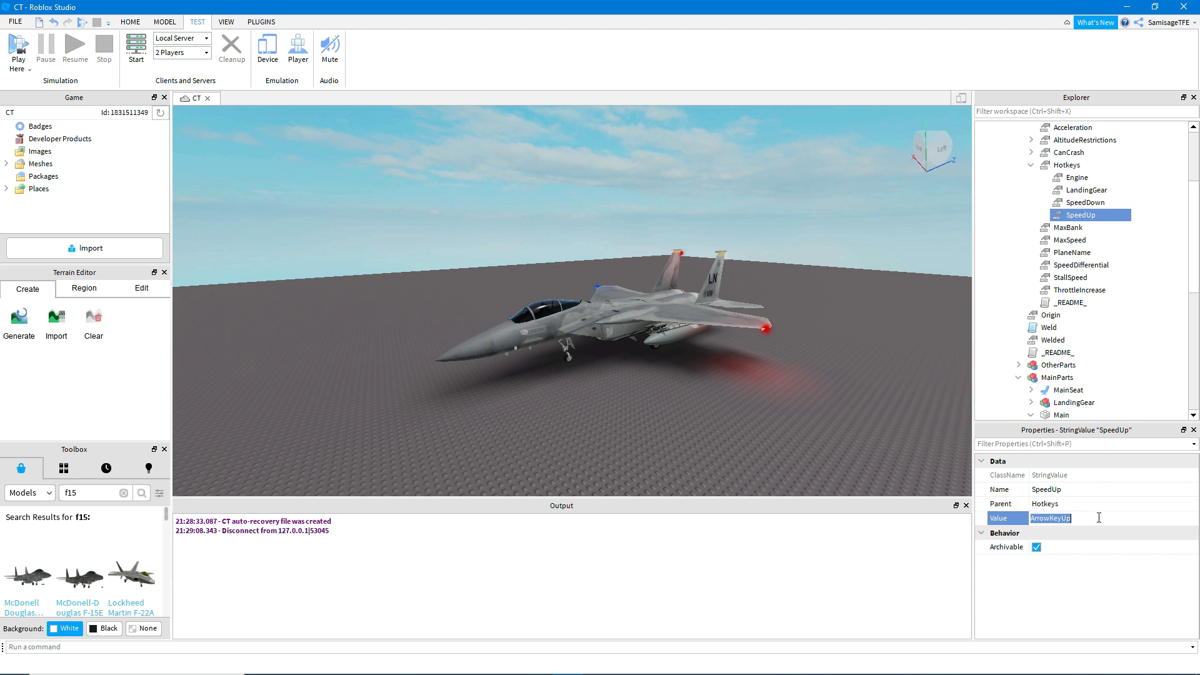
left_click(1087, 202)
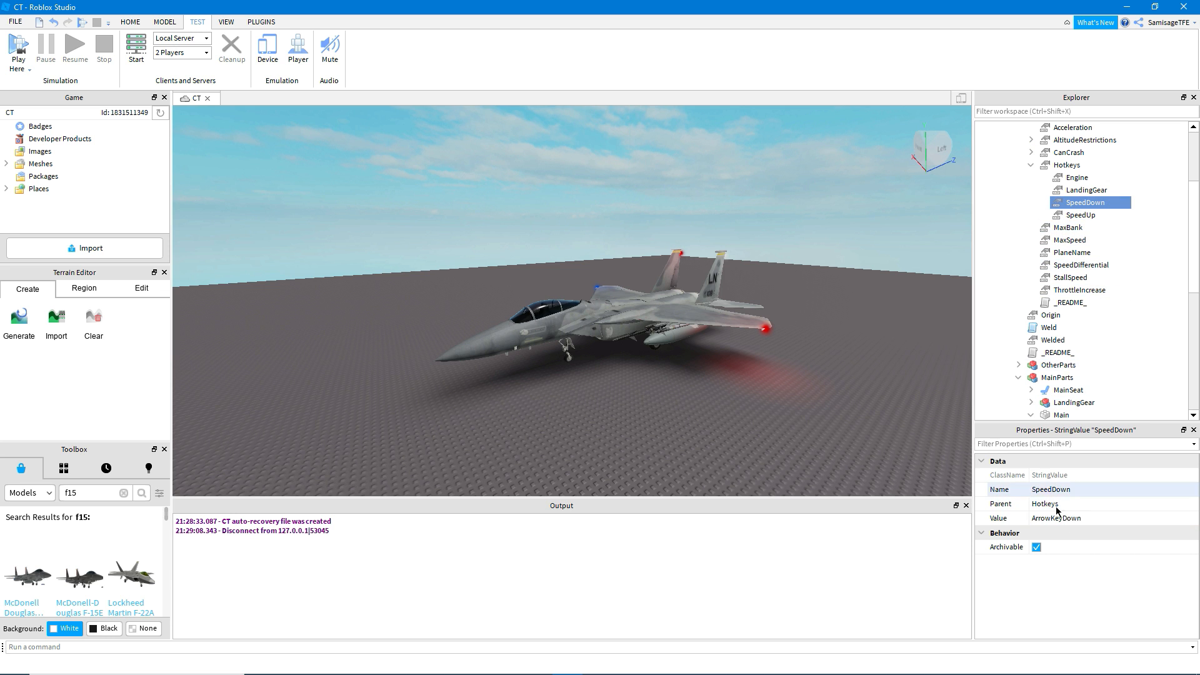
left_click(1066, 227)
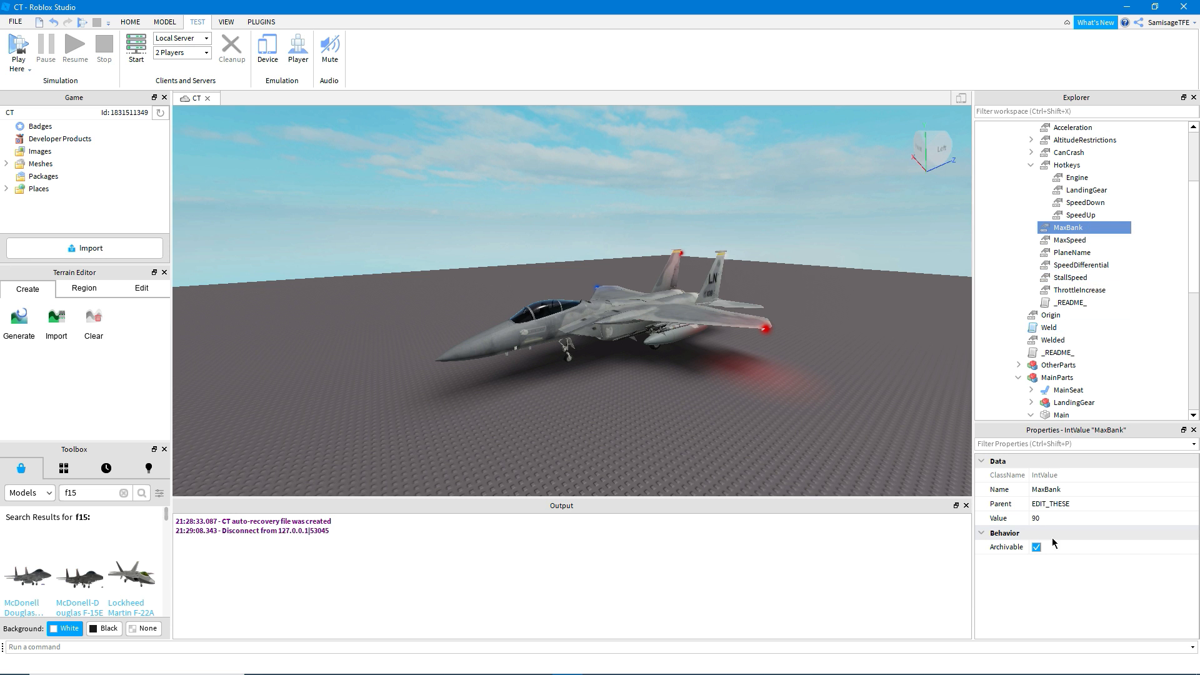
mouse_move(1079, 265)
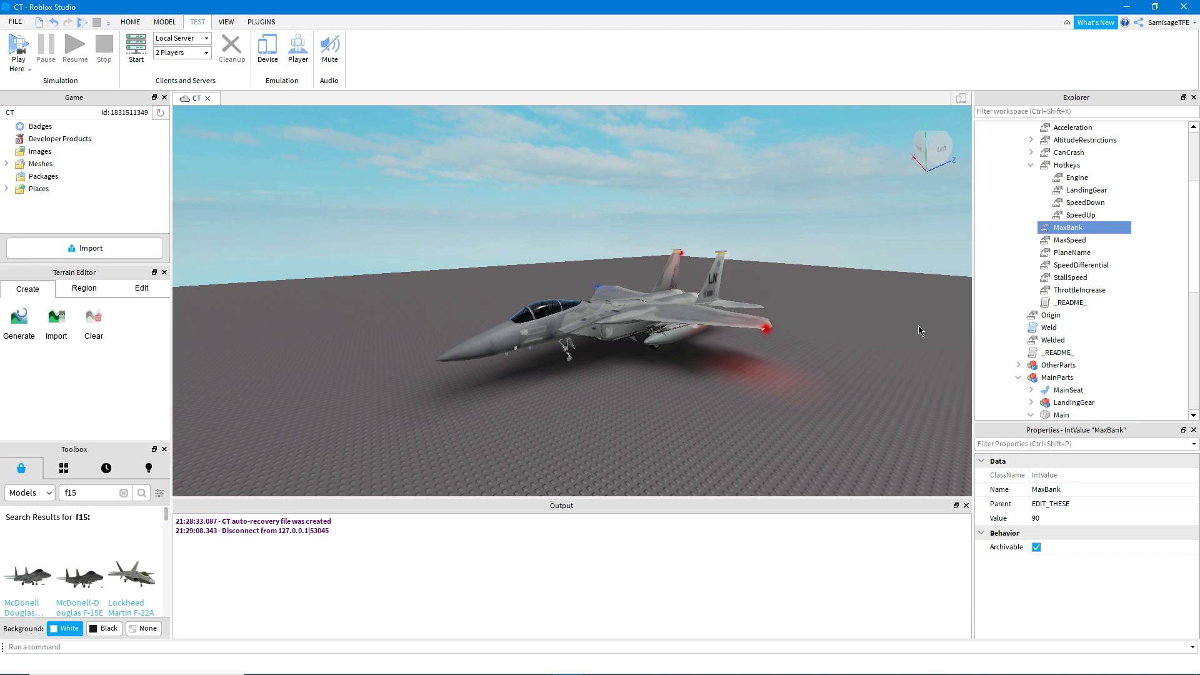
left_click(1068, 240)
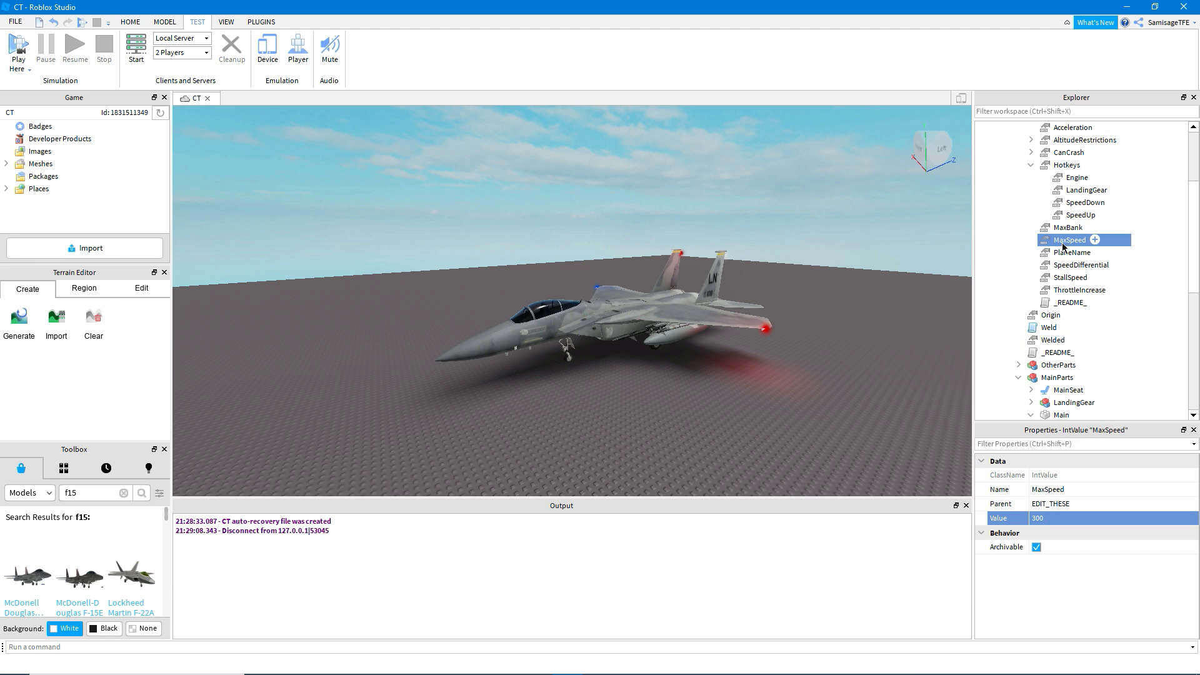
Step: Set PlaneName to F15 and SpeedDifferential to 100, and review StallSpeed and ThrottleIncrease
left_click(1074, 252)
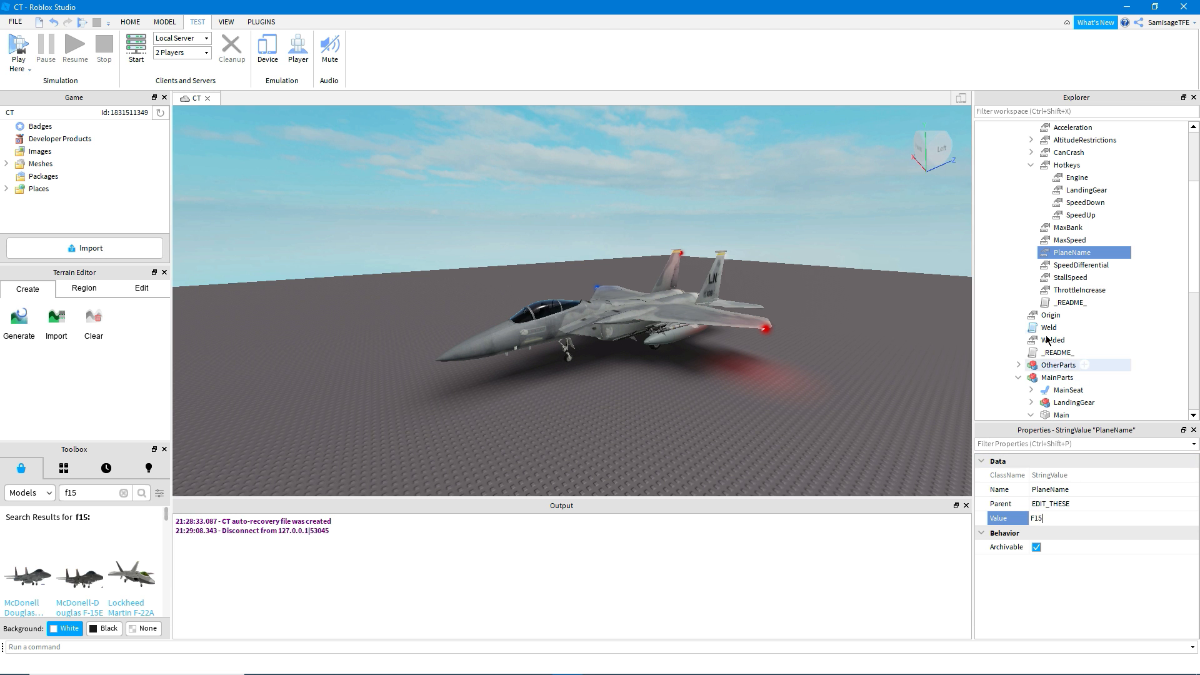
left_click(1074, 265)
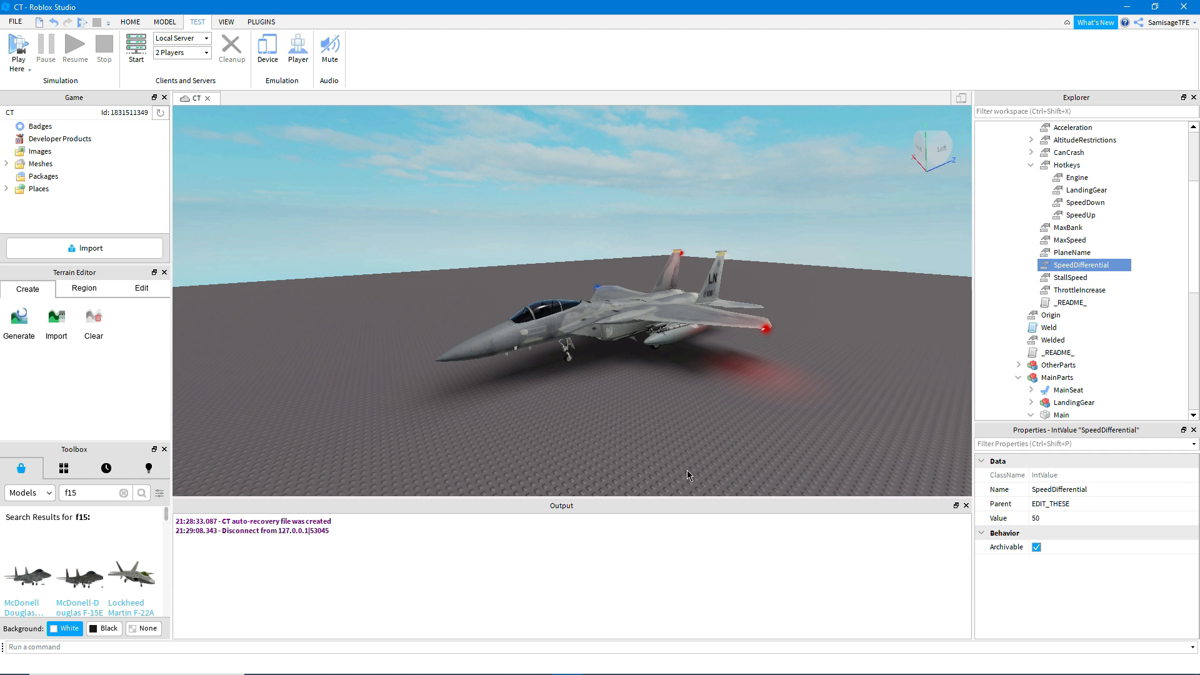
left_click_drag(689, 474, 582, 364)
type("100")
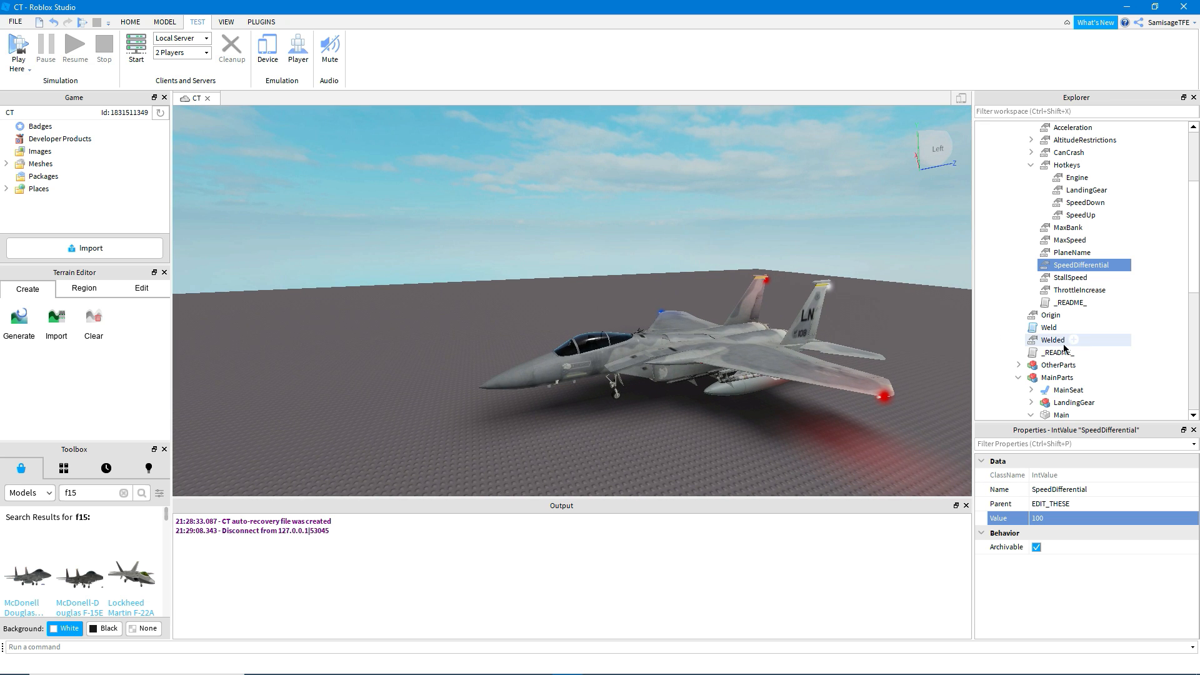
left_click(1068, 227)
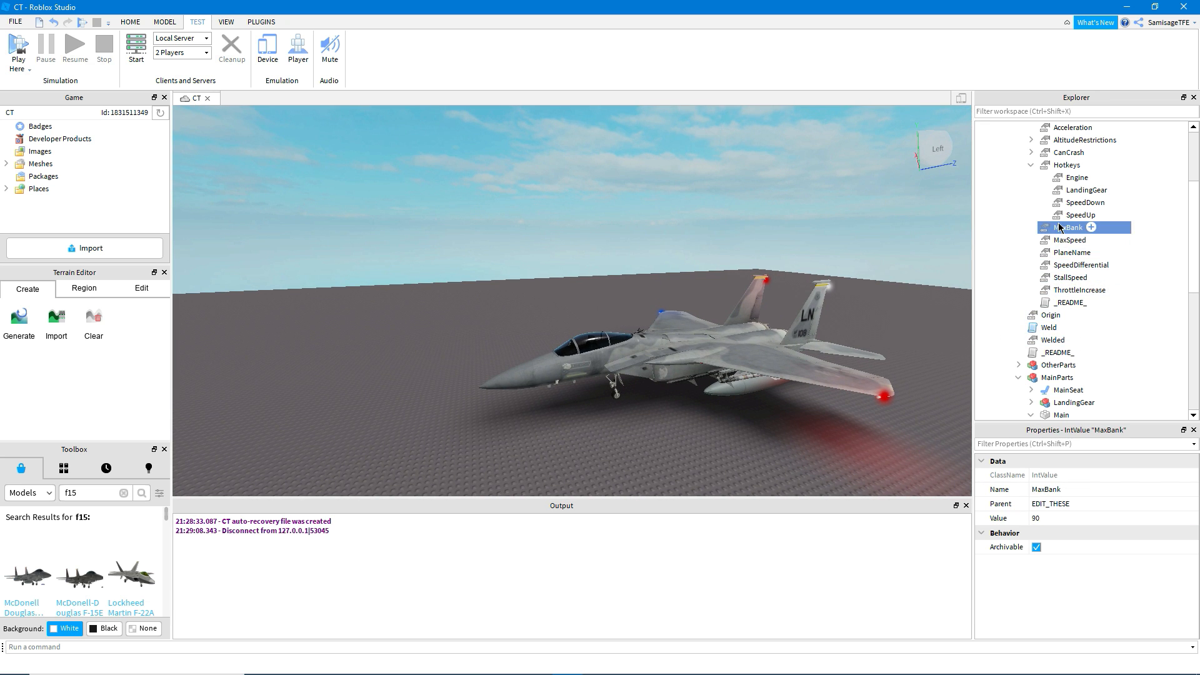
left_click(1069, 277)
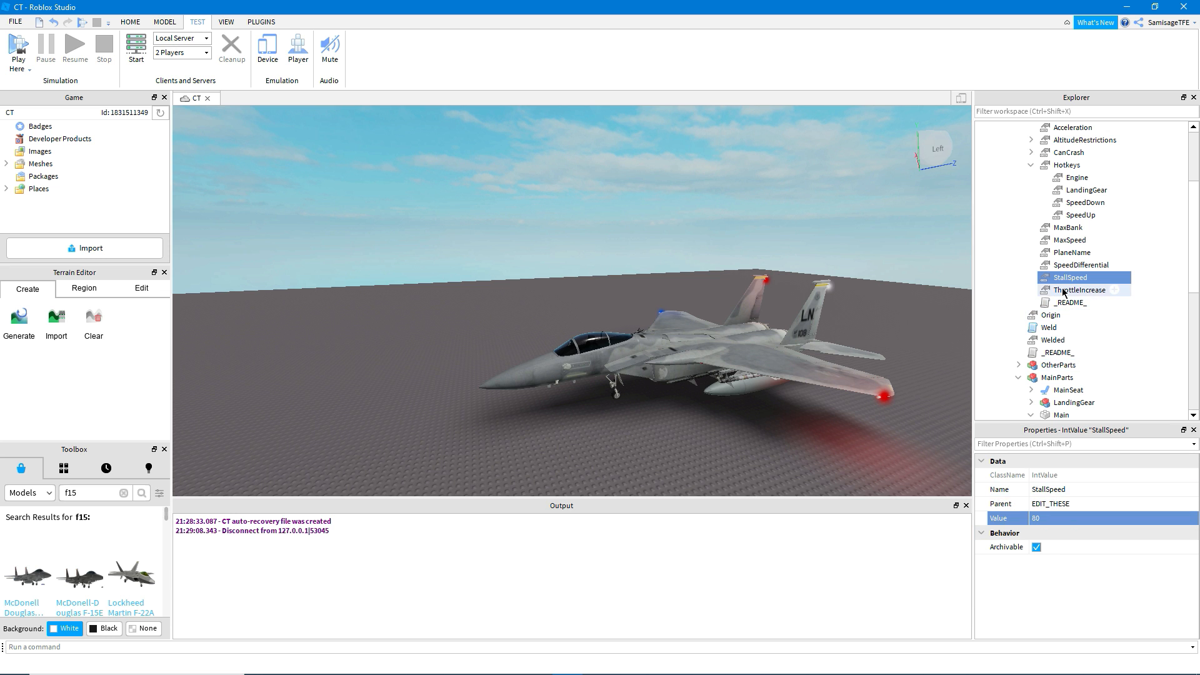
left_click(1079, 289)
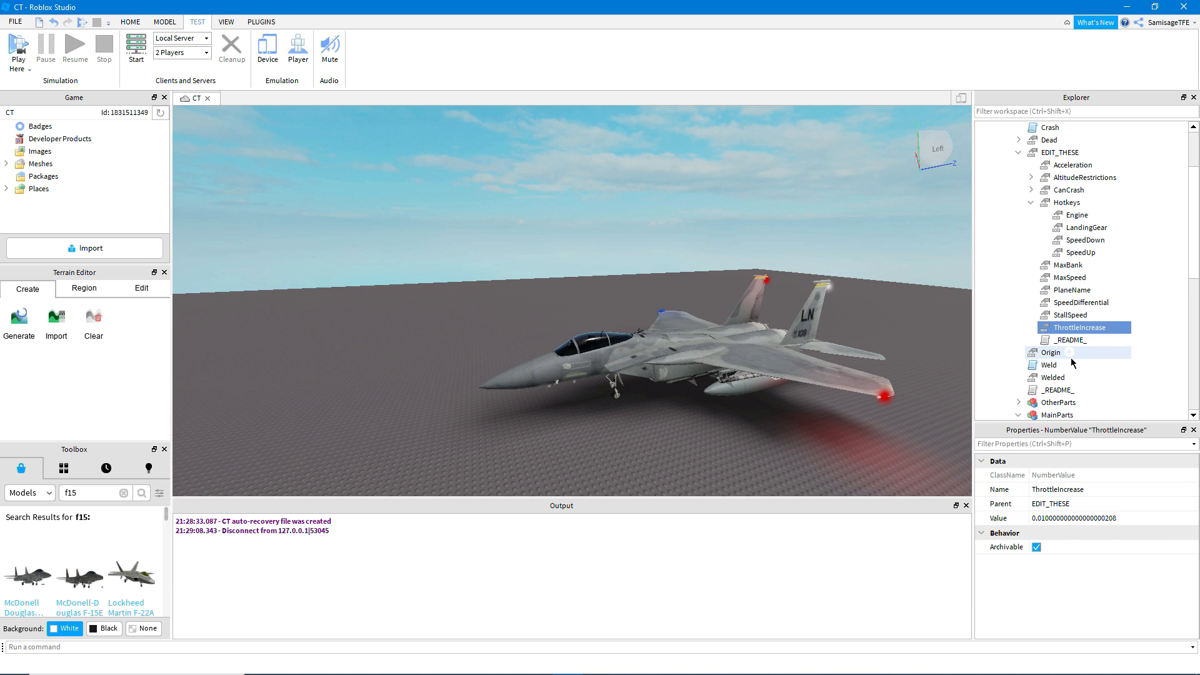
mouse_move(1075, 239)
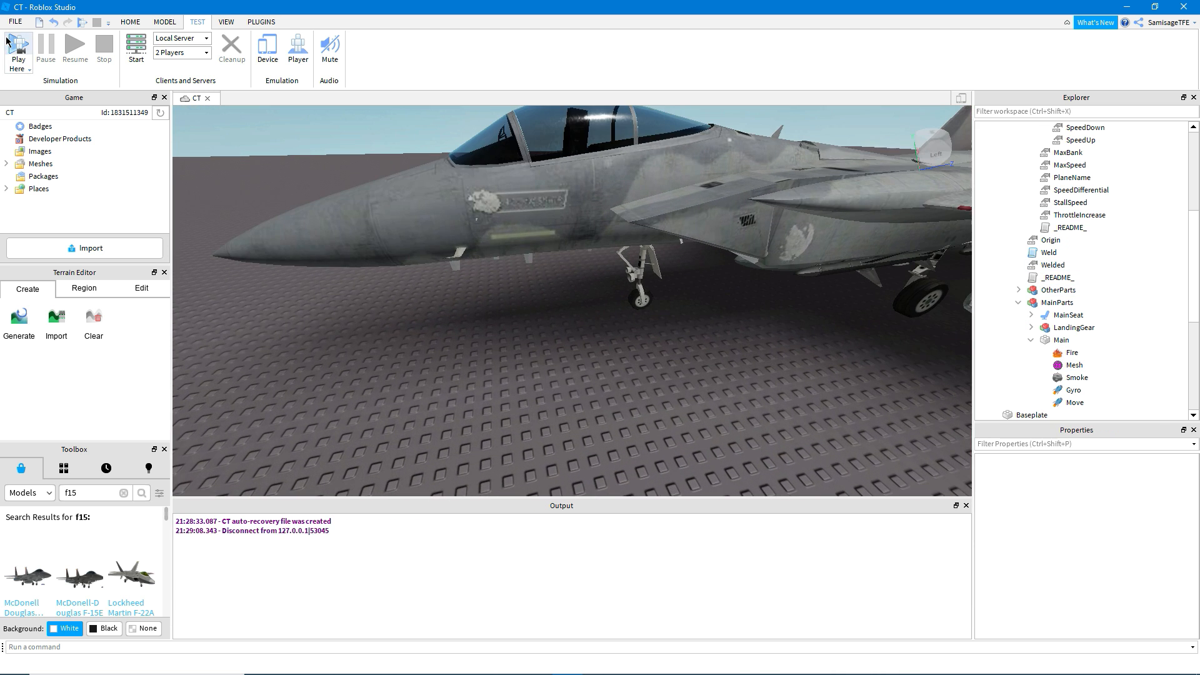
left_click(17, 47)
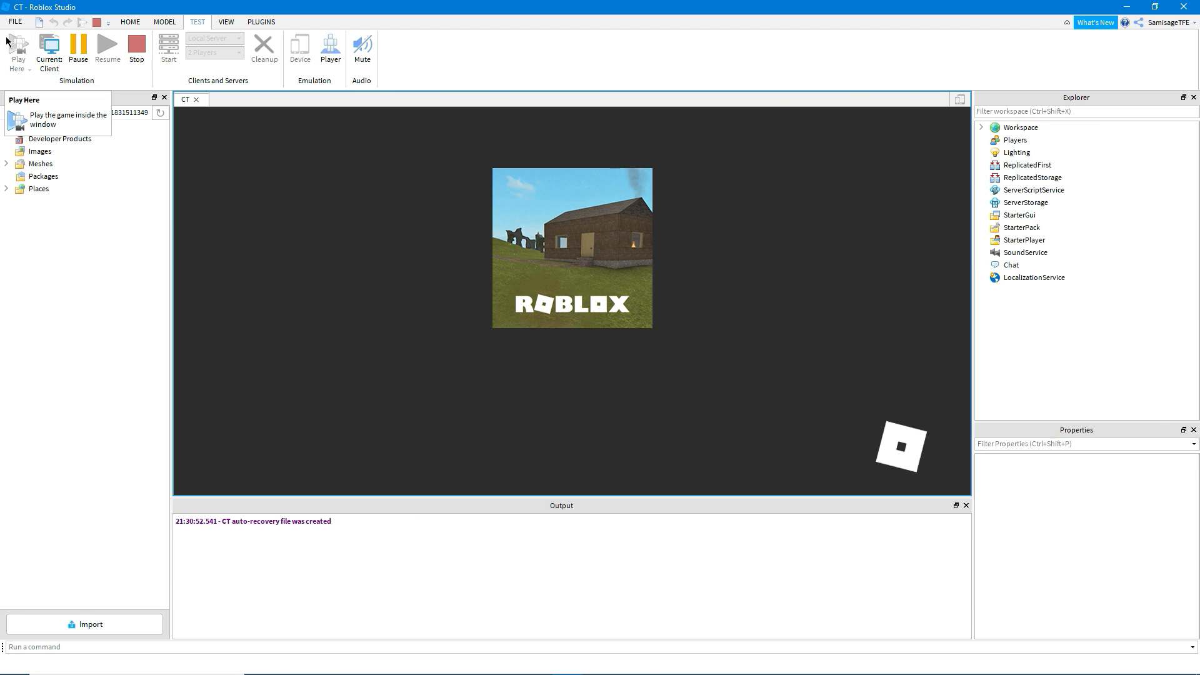
left_click(18, 52)
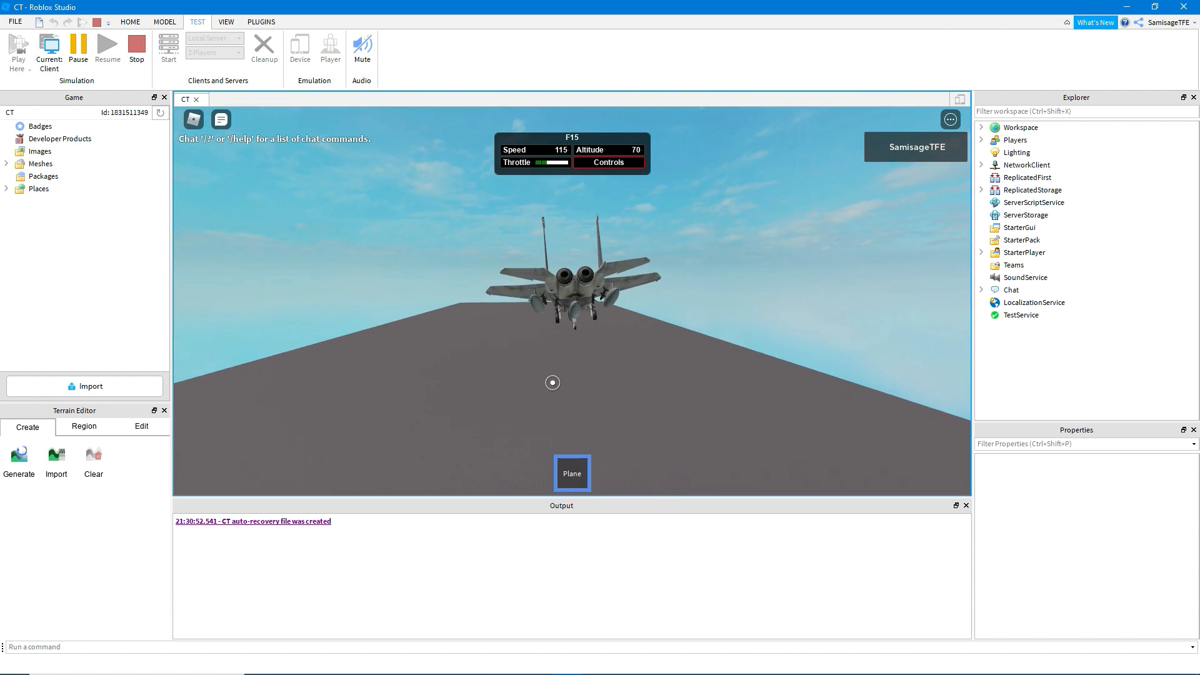
left_click(136, 48)
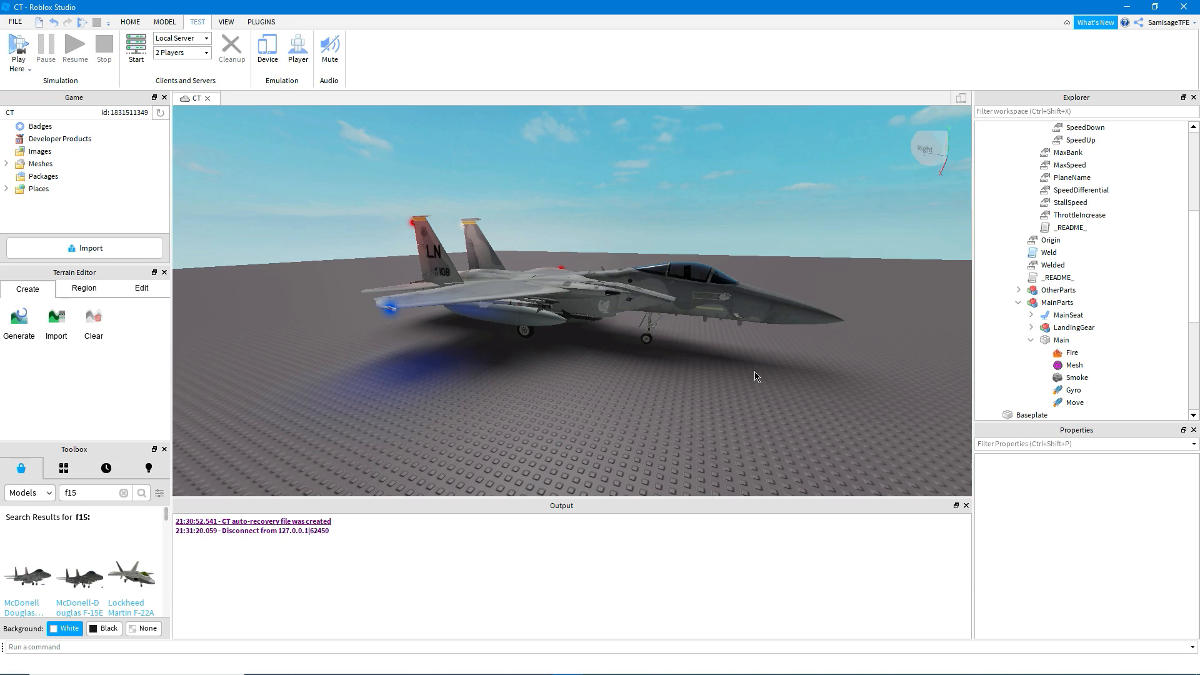